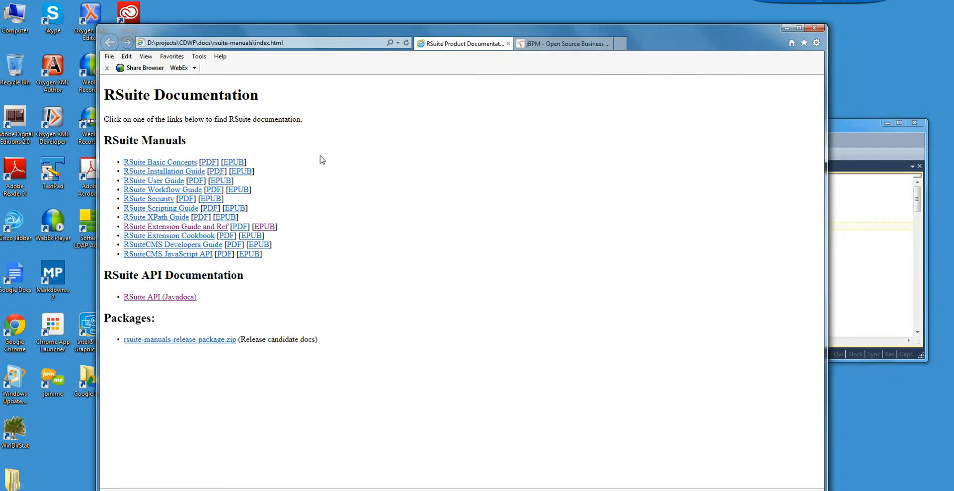
mouse_move(390, 109)
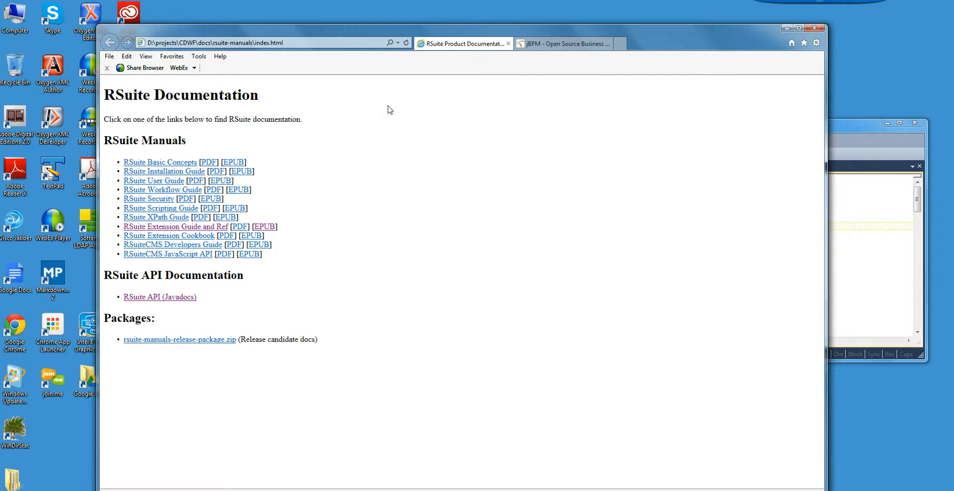
mouse_move(419, 233)
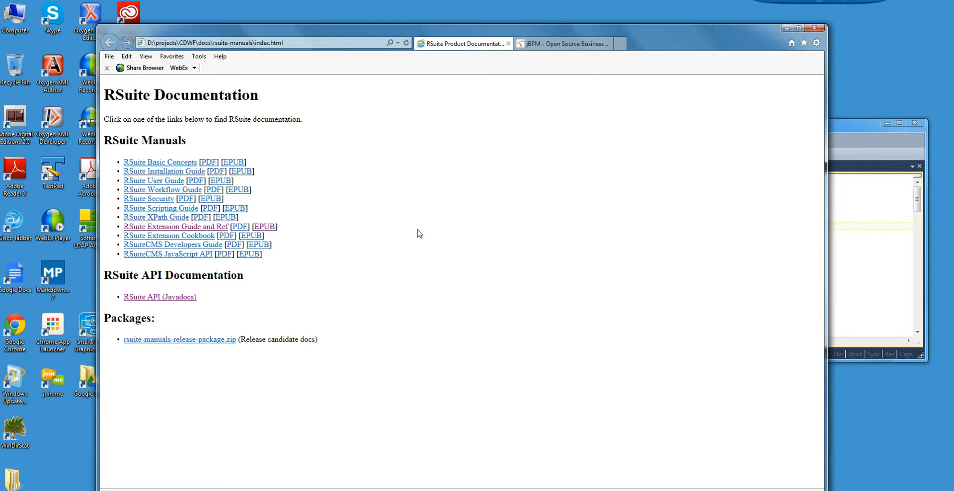
mouse_move(492, 221)
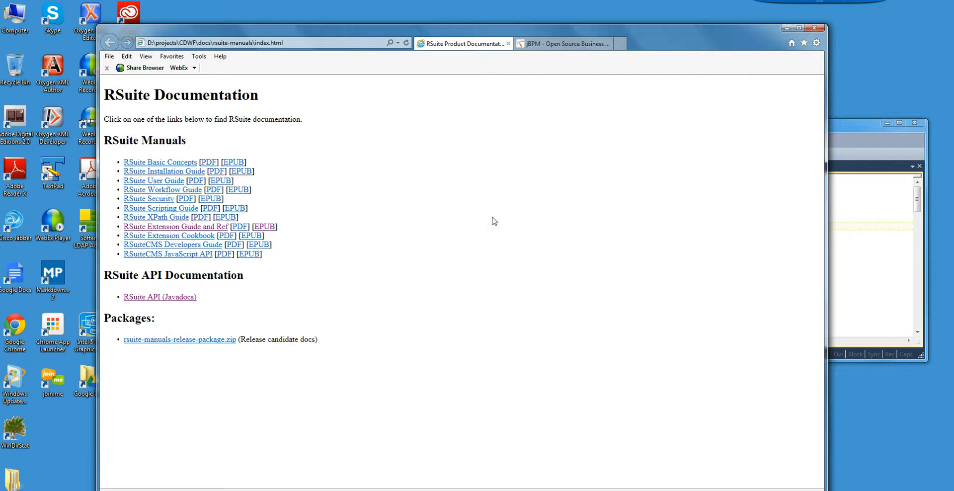
mouse_move(563, 43)
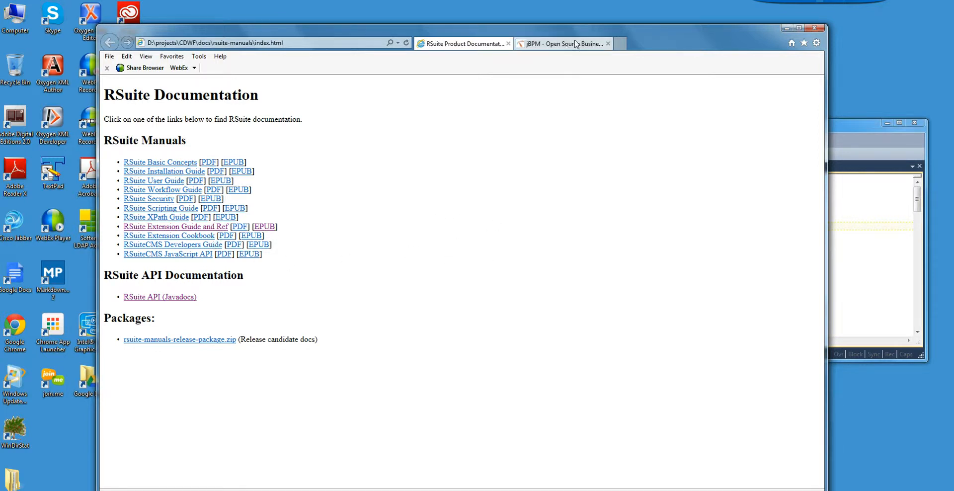
Switch to the 'jBPM - Open Source Business...' tab to view the jBPM home page
left_click(563, 43)
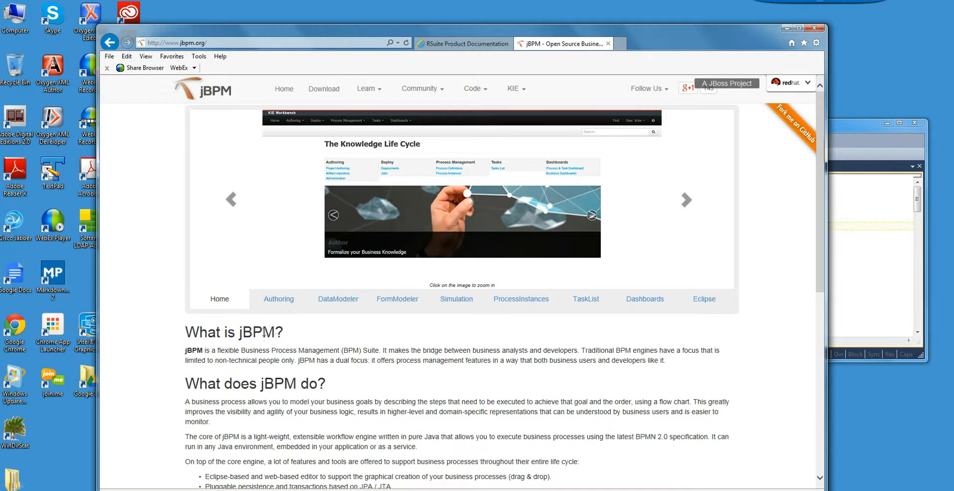
mouse_move(690, 151)
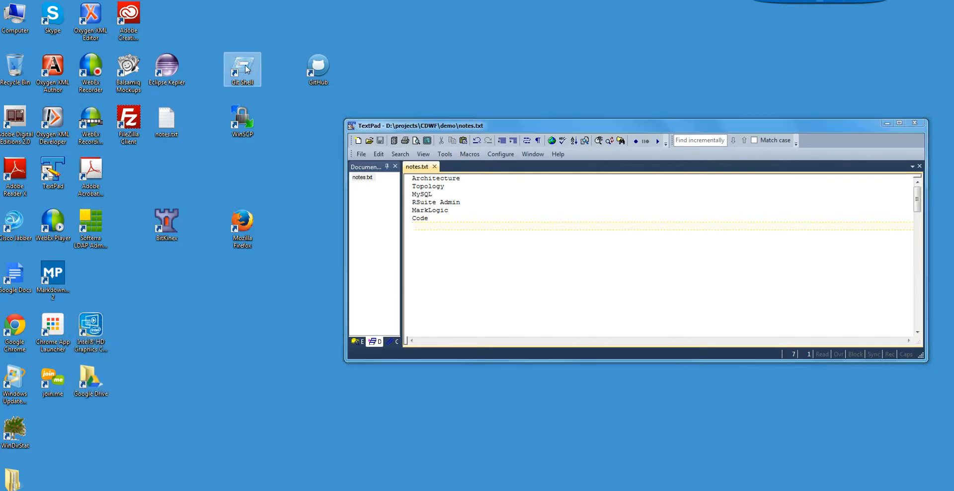
mouse_move(587, 58)
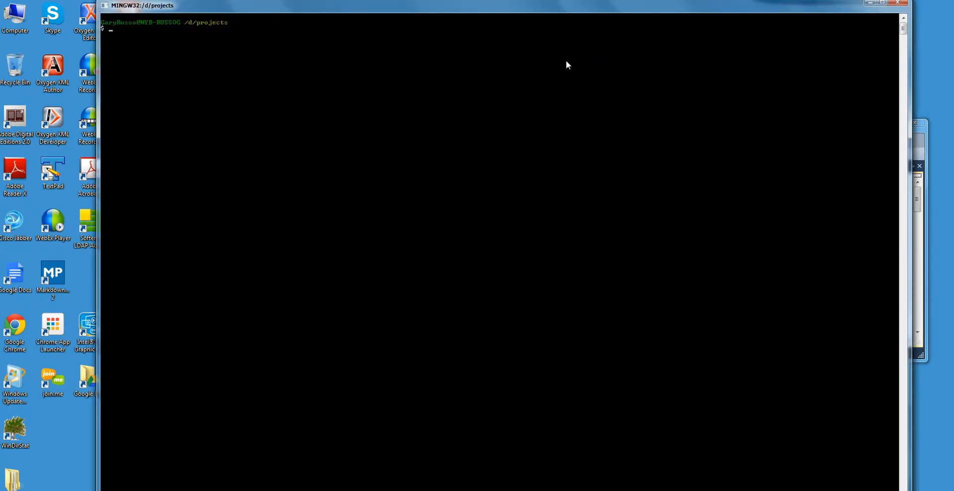
SSH to admin@hcussb671, list the rsuite MySQL tables, then exit MySQL and the session
type("ssh admin@hcussb671")
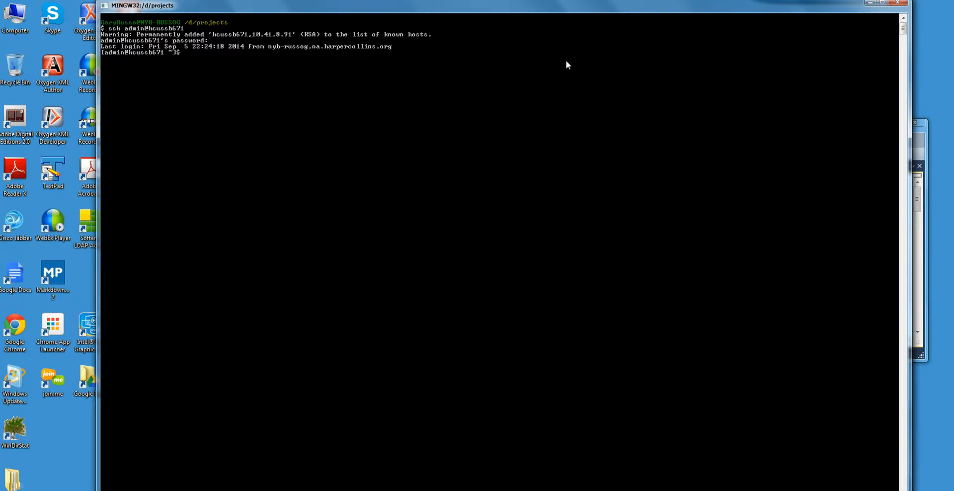
type("mysql -u root -p rsuite")
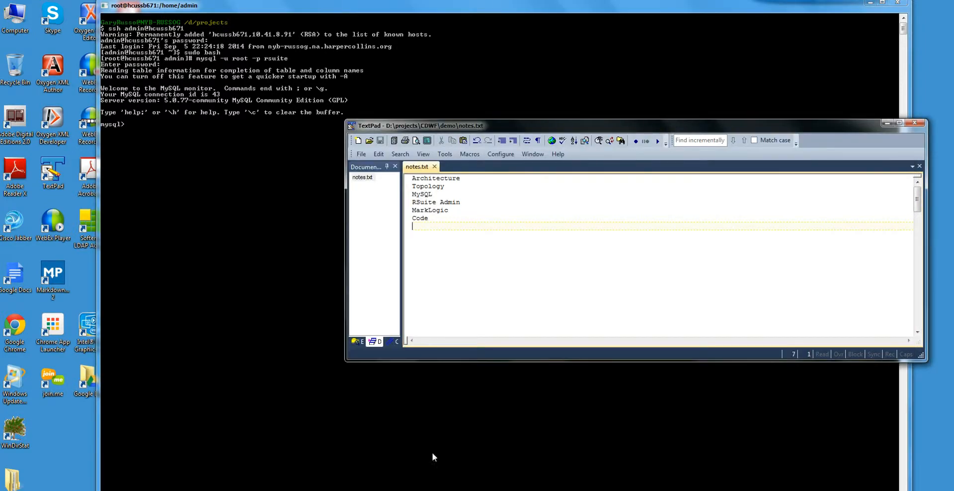
mouse_move(454, 209)
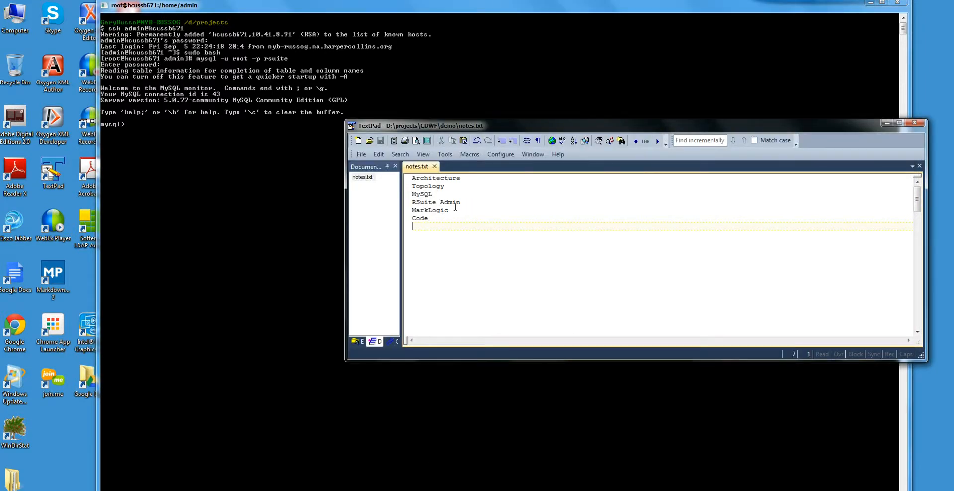
type("show tables from rsuite;")
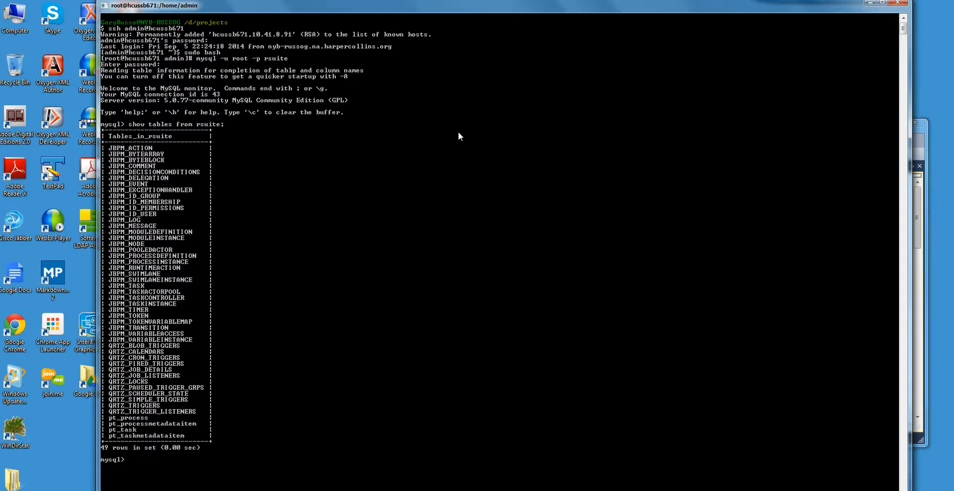
type("exit")
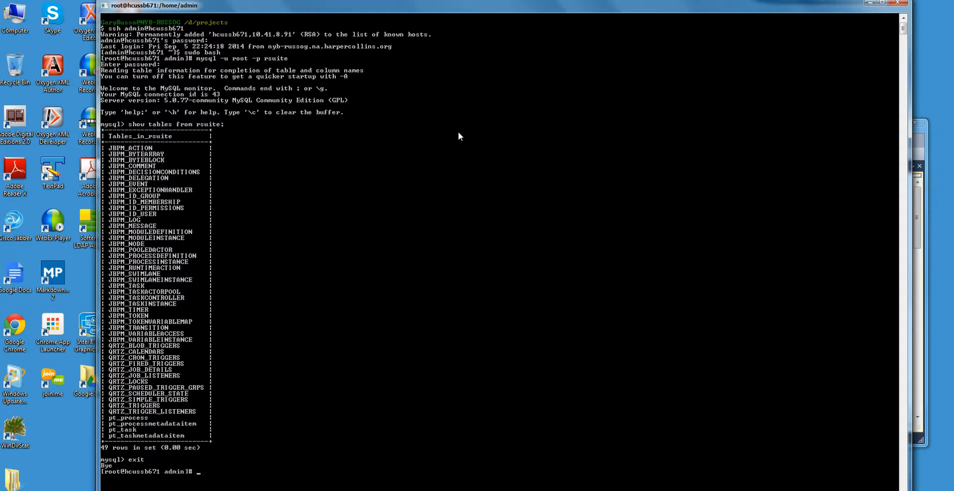
type("exit")
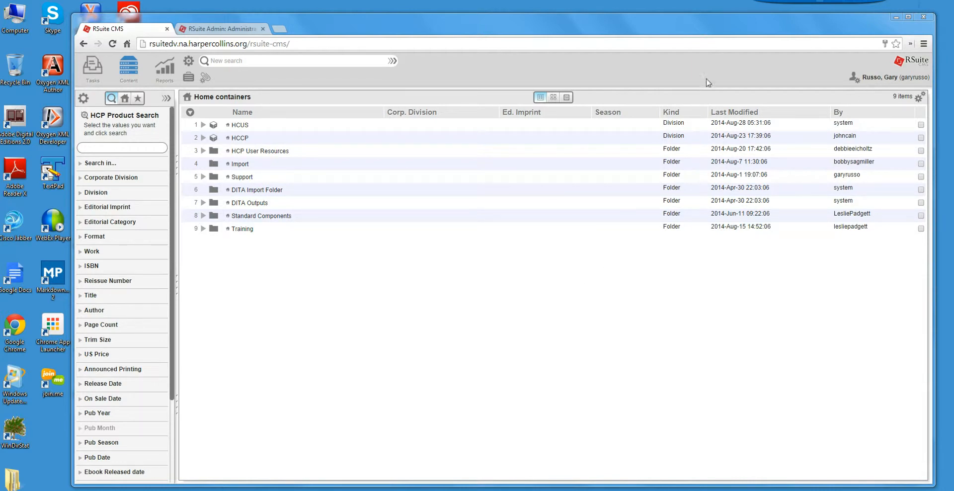
mouse_move(406, 371)
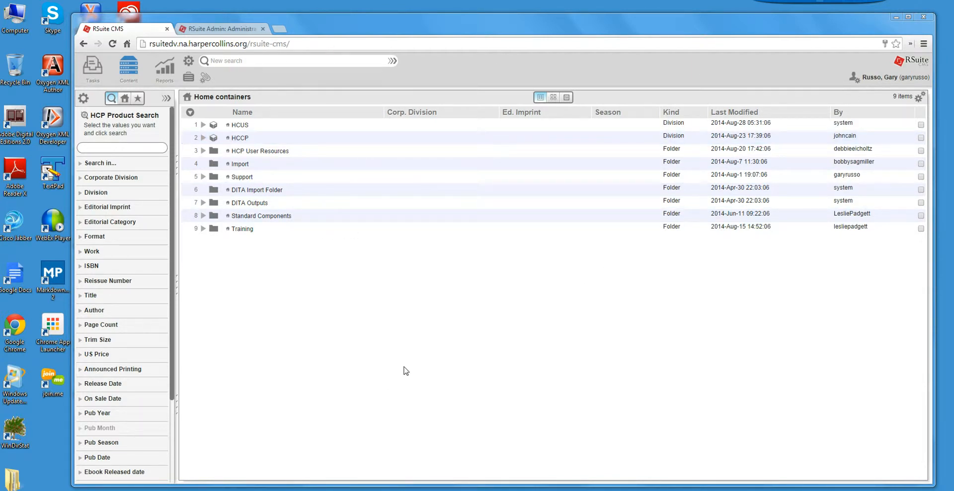
mouse_move(444, 38)
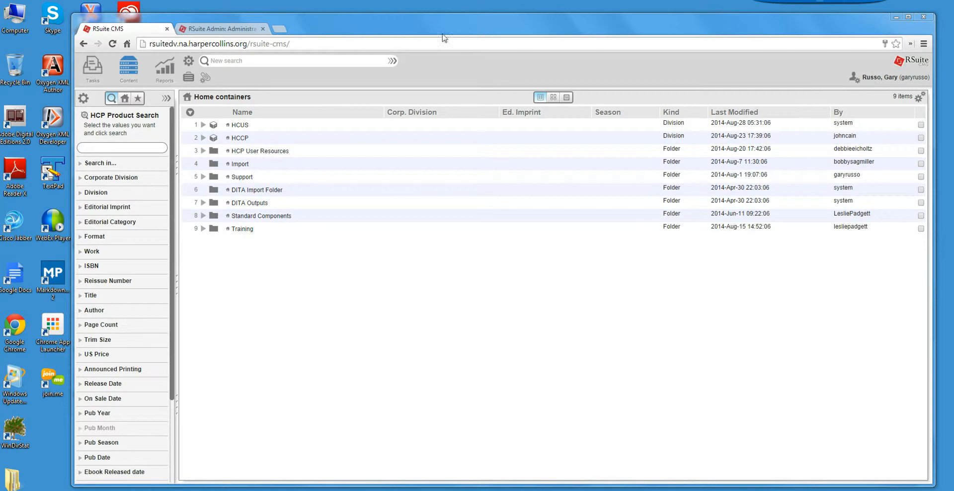
Open the Administrator console from the user name menu at top right
left_click(890, 77)
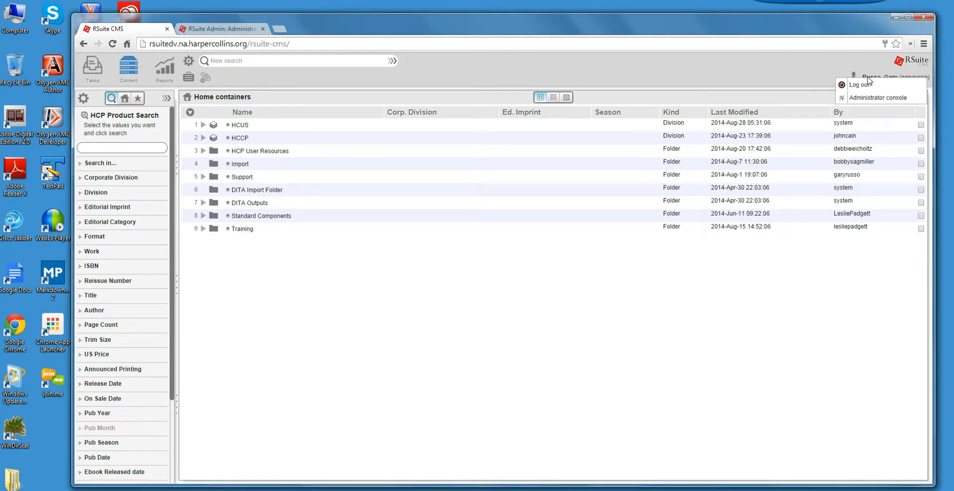
left_click(881, 97)
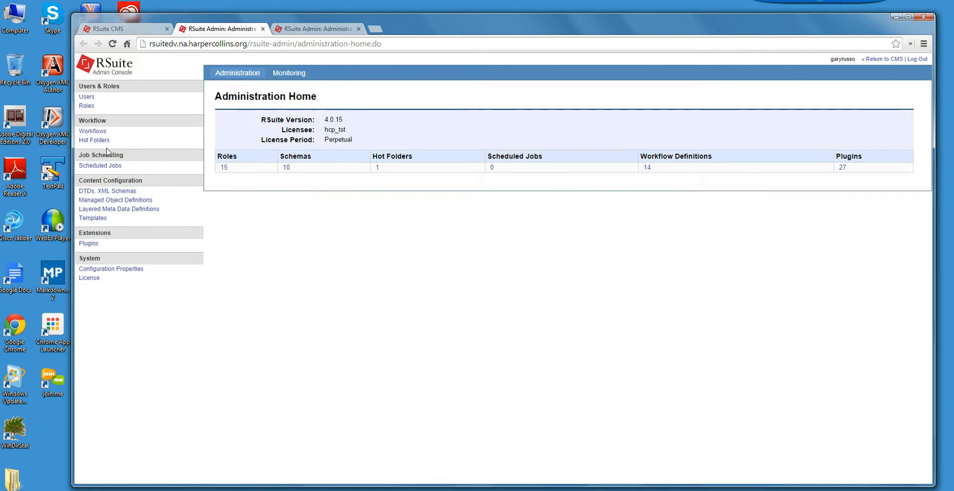
mouse_move(288, 73)
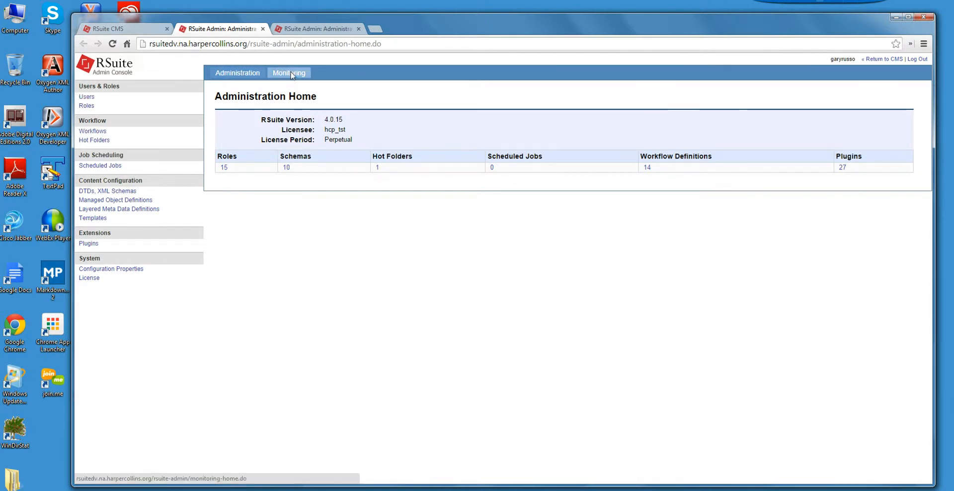
Open the Monitoring area and view the Active Workflows page
left_click(288, 72)
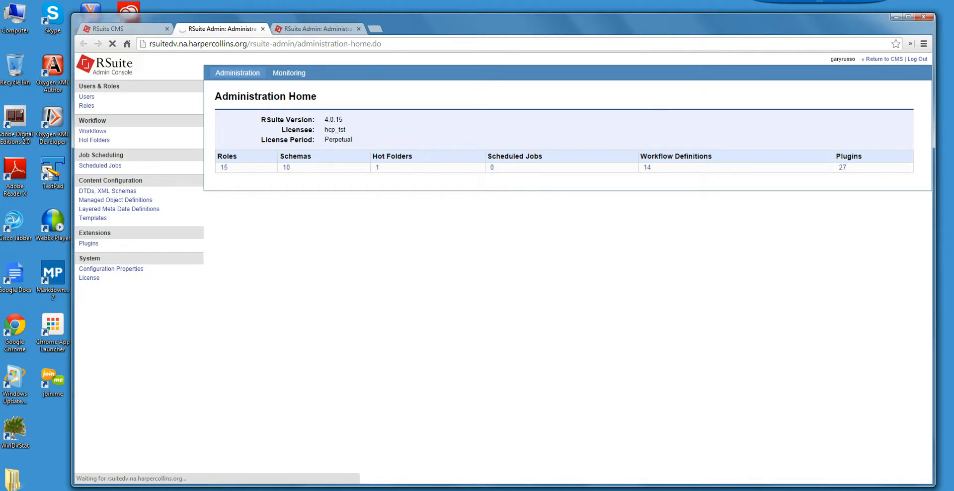
left_click(288, 73)
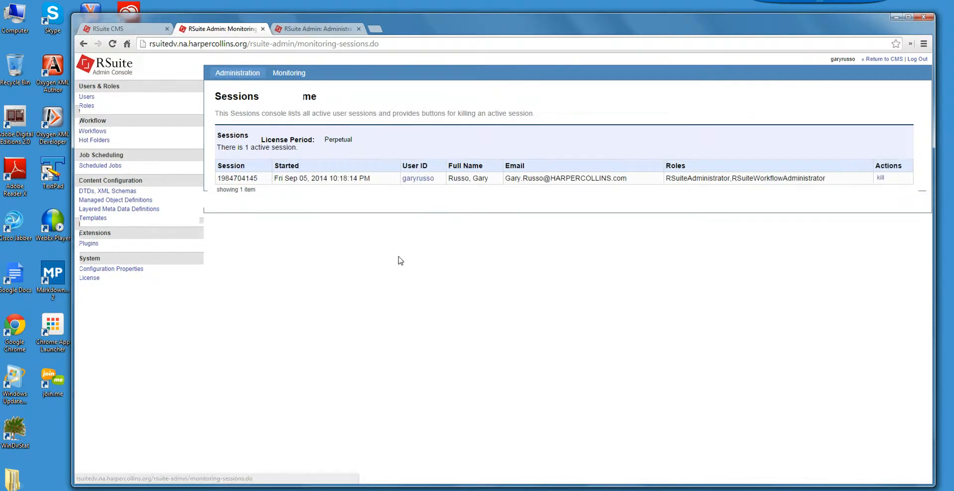
left_click(288, 73)
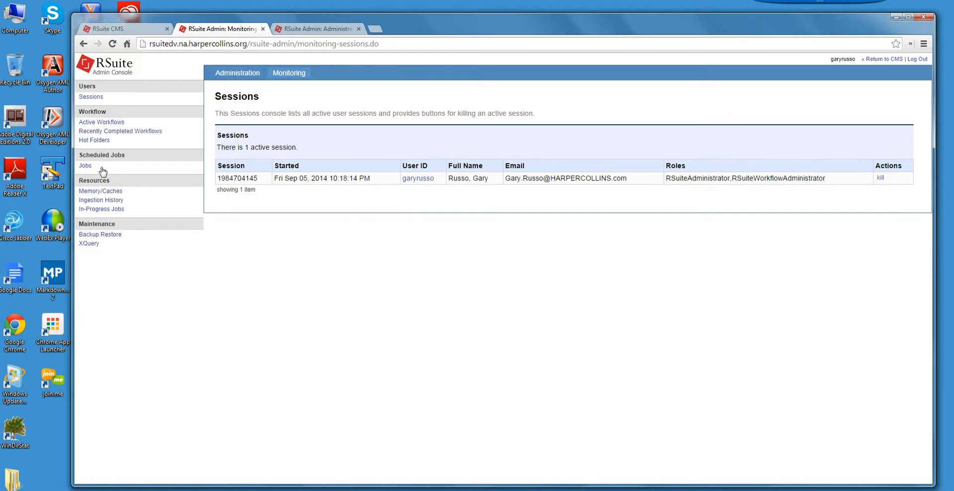
left_click(101, 121)
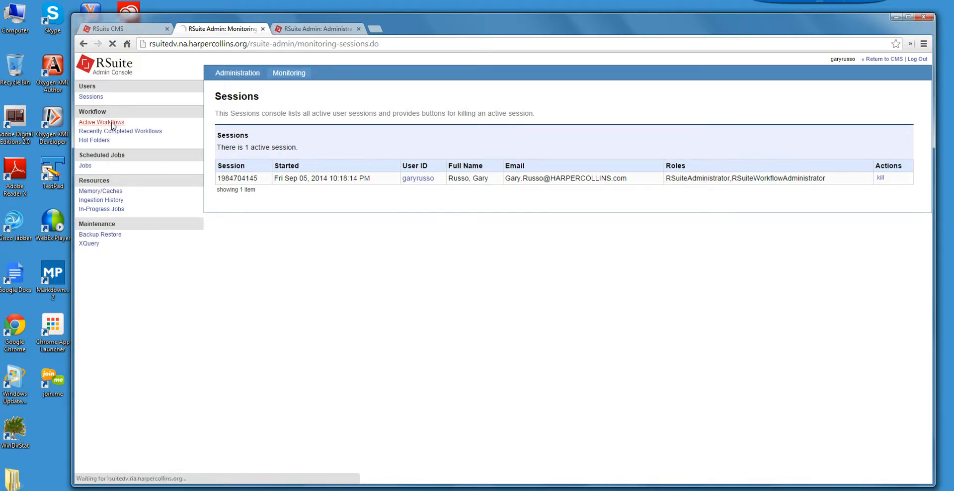
left_click(101, 123)
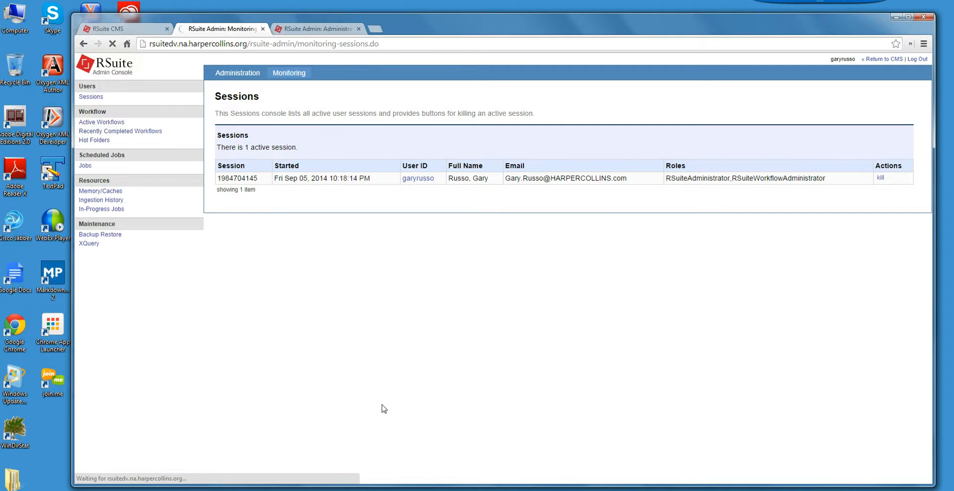
left_click(102, 122)
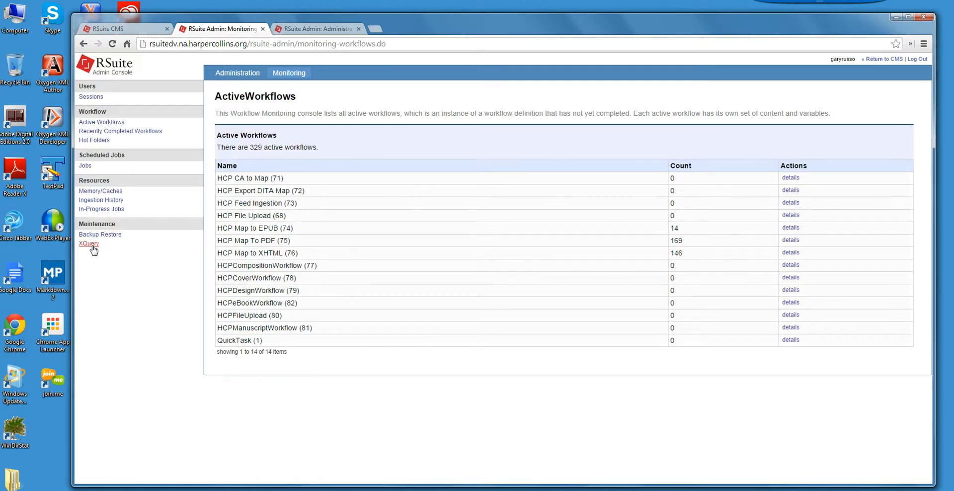
View the XQuery console, Ingestion History, and Hot Folders status pages
left_click(89, 243)
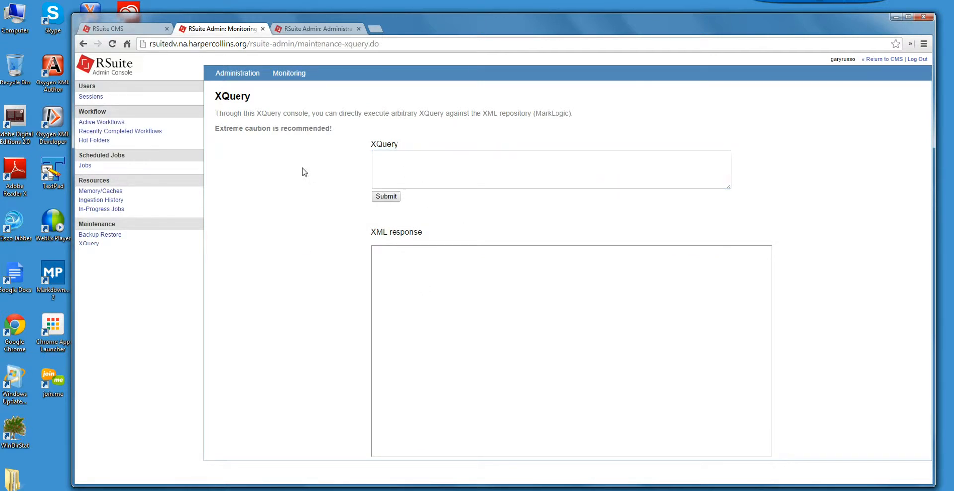
mouse_move(101, 200)
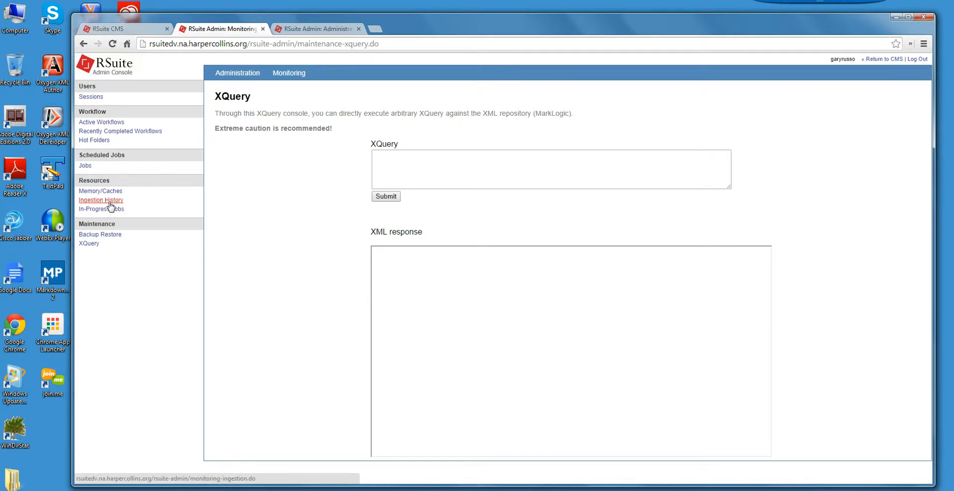
left_click(100, 199)
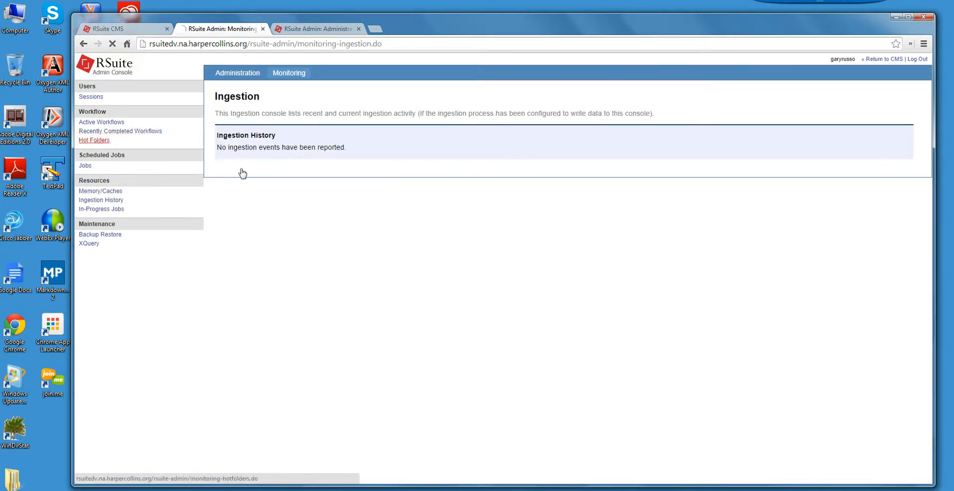
left_click(94, 140)
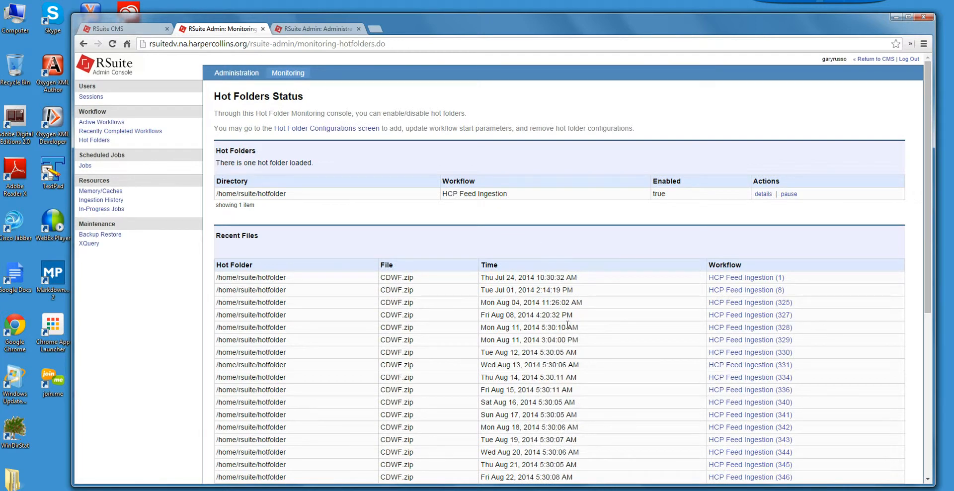
mouse_move(467, 239)
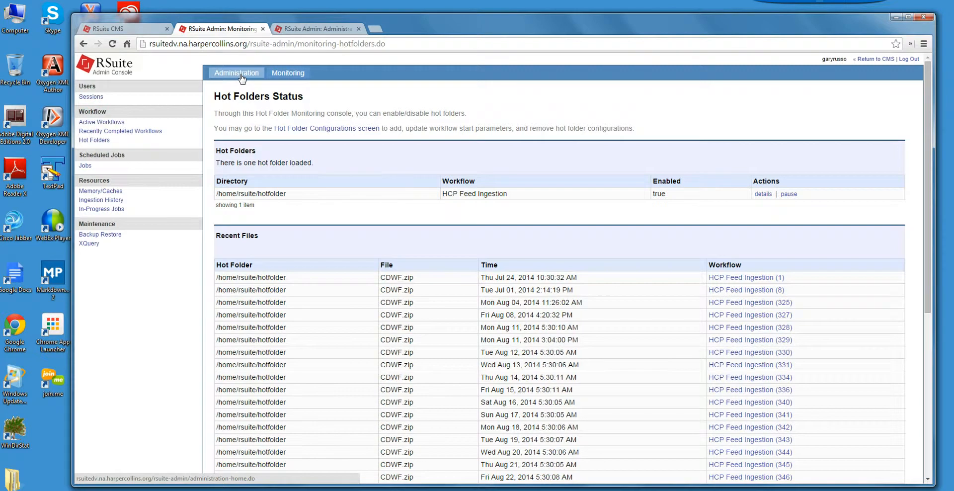
Open System > Configuration Properties and scroll through the auxiliary and main property tables
left_click(237, 72)
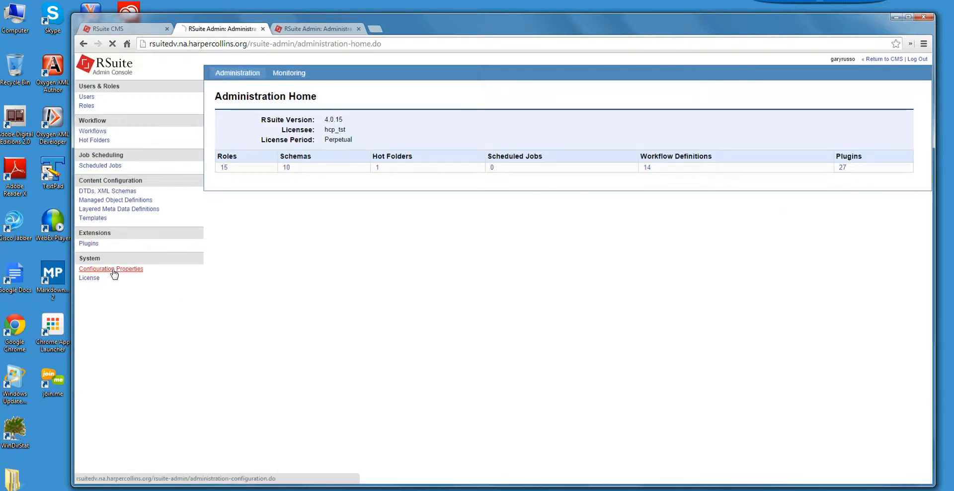
left_click(111, 268)
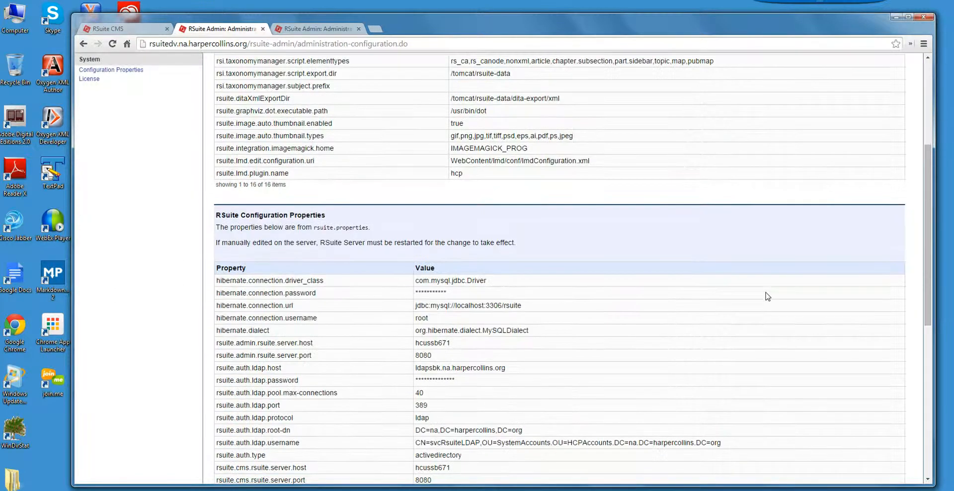
scroll("down", 3)
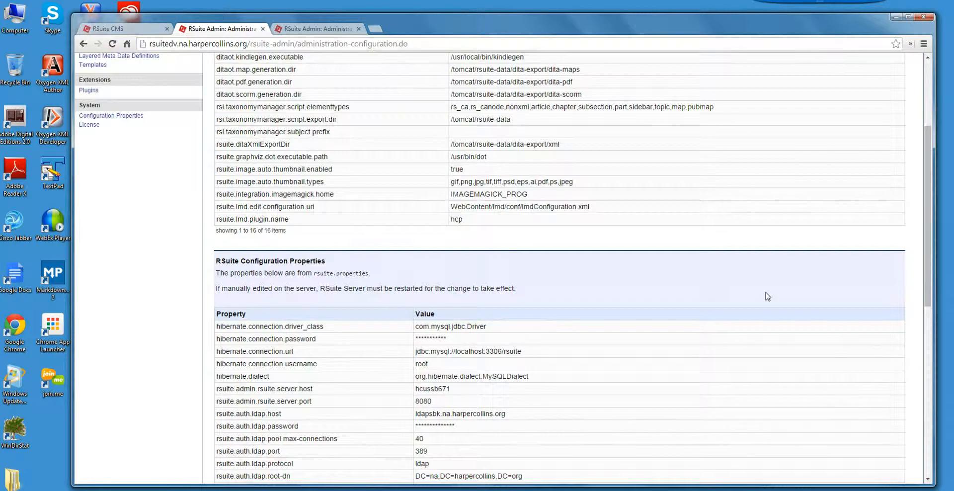
scroll("down", 3)
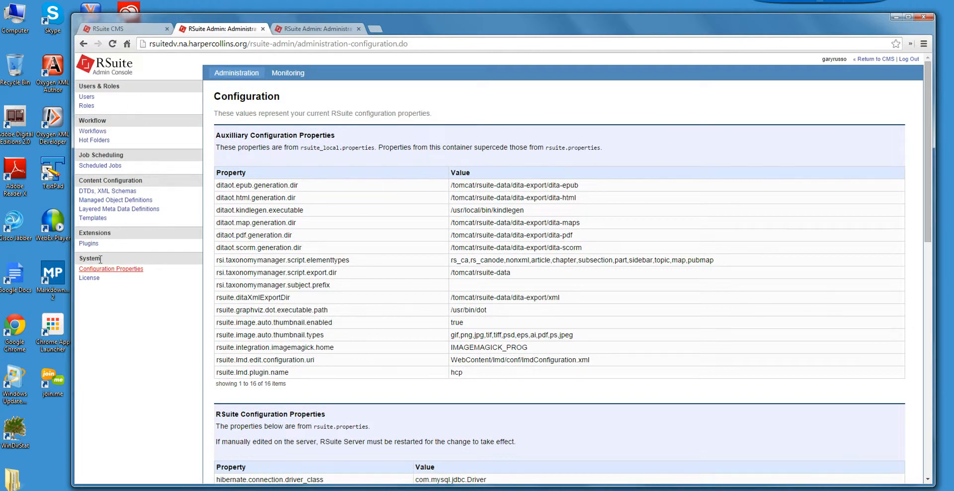
mouse_move(178, 256)
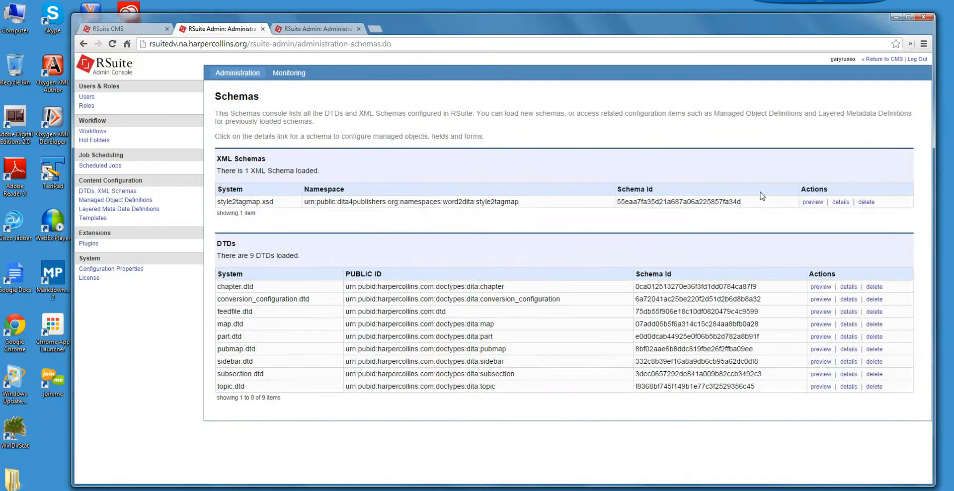
mouse_move(114, 200)
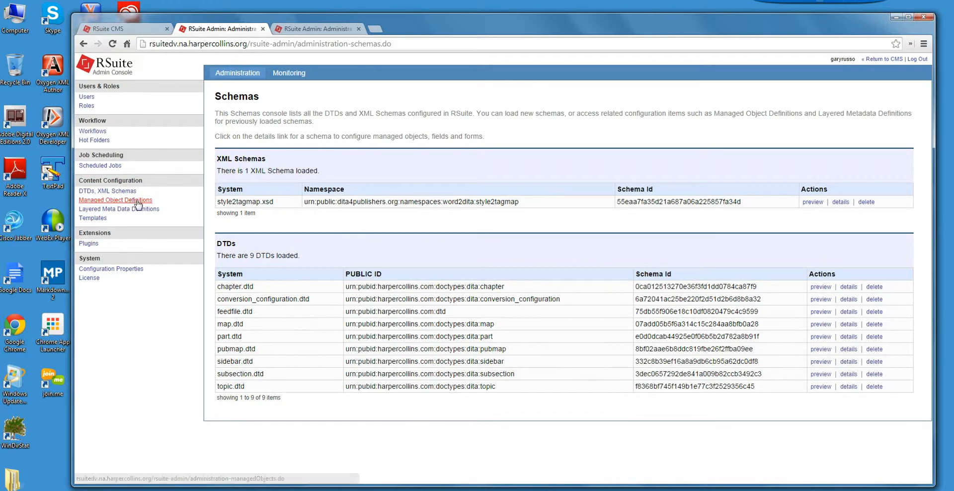
mouse_move(613, 342)
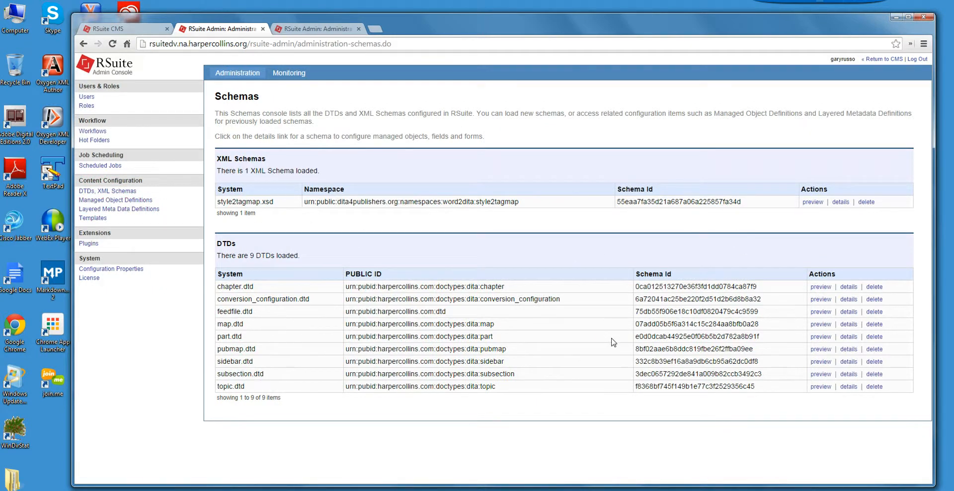
mouse_move(274, 221)
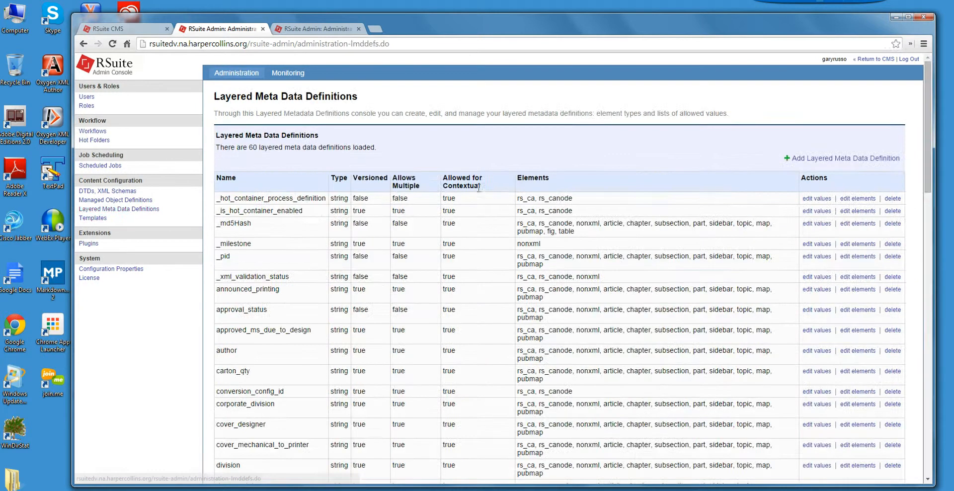
Browse the Templates and DTDs/XML Schemas pages, then show the 14 Workflow Definitions
scroll("down", 3)
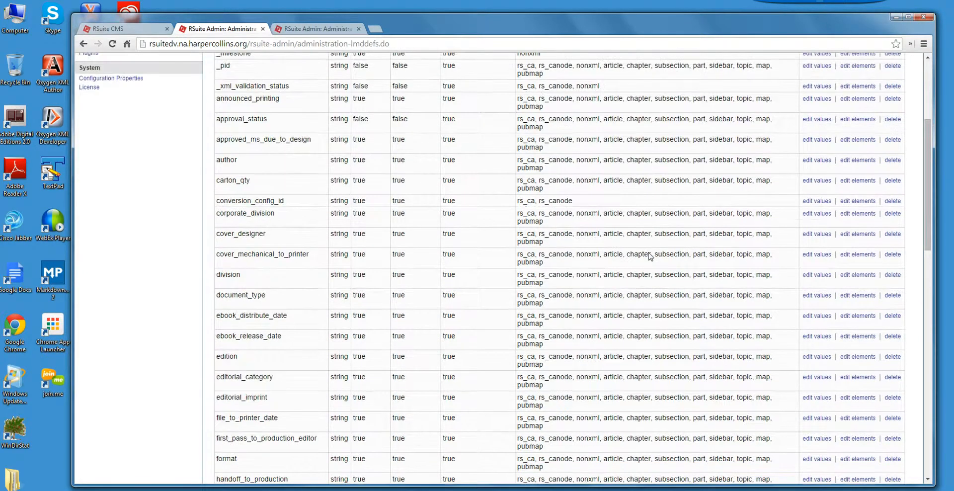
left_click(93, 217)
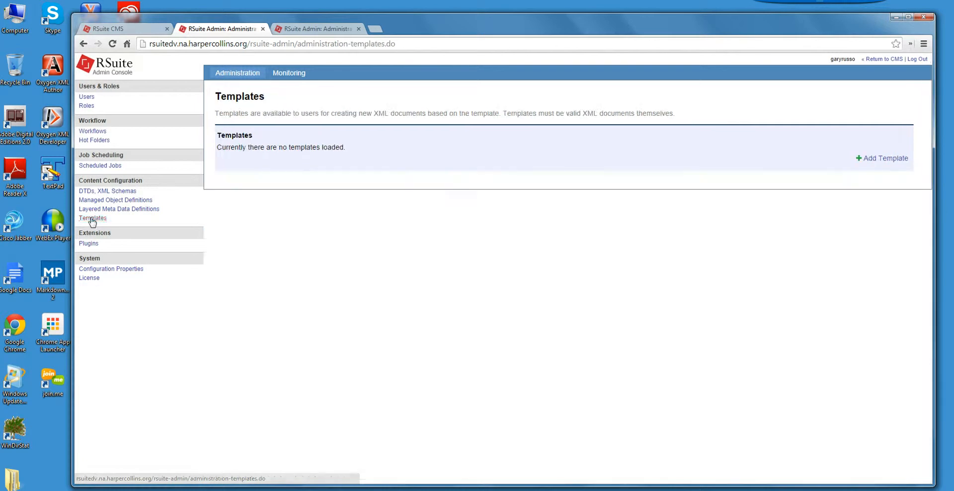
left_click(107, 191)
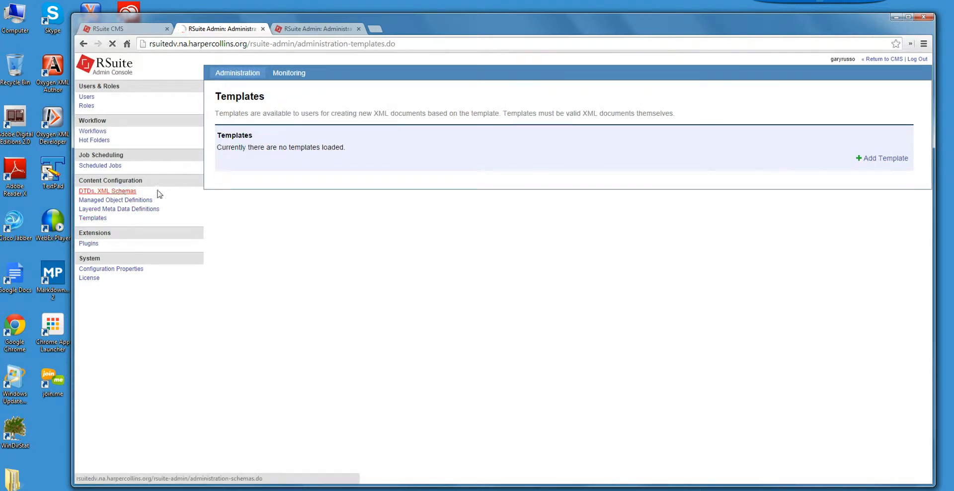
left_click(108, 190)
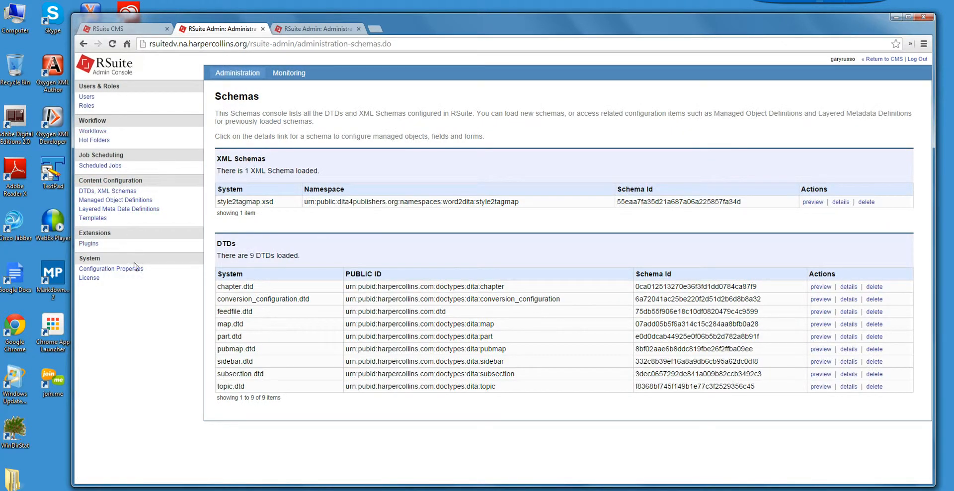
left_click(92, 130)
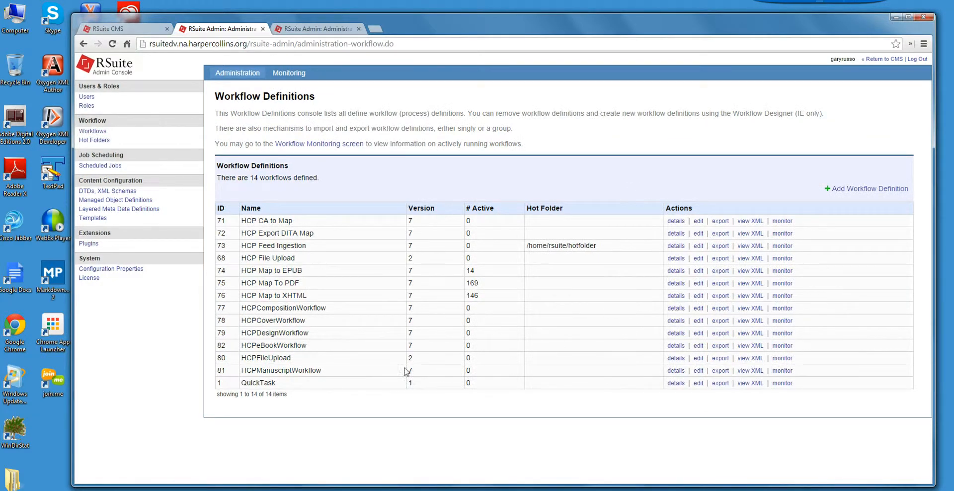
mouse_move(323, 287)
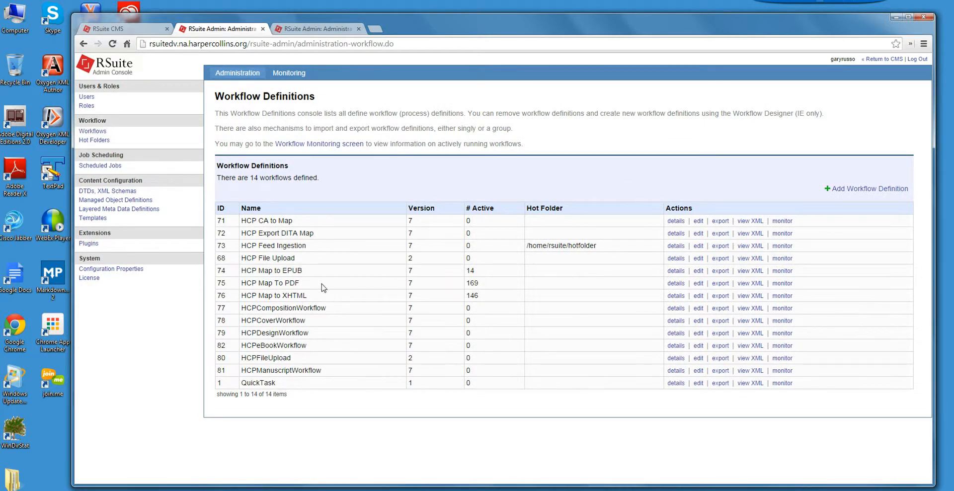
mouse_move(683, 327)
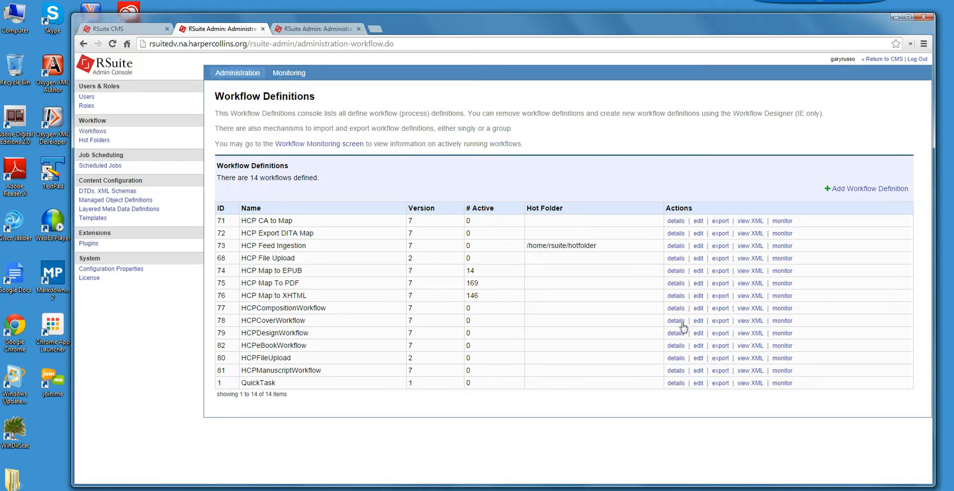
View the HCPCoverWorkflow XML in a new tab, then close that tab
left_click(749, 320)
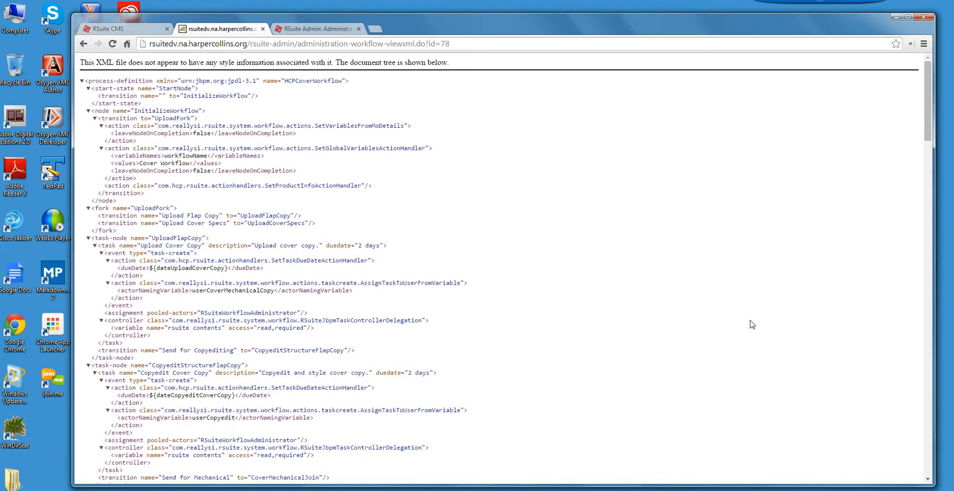
mouse_move(667, 303)
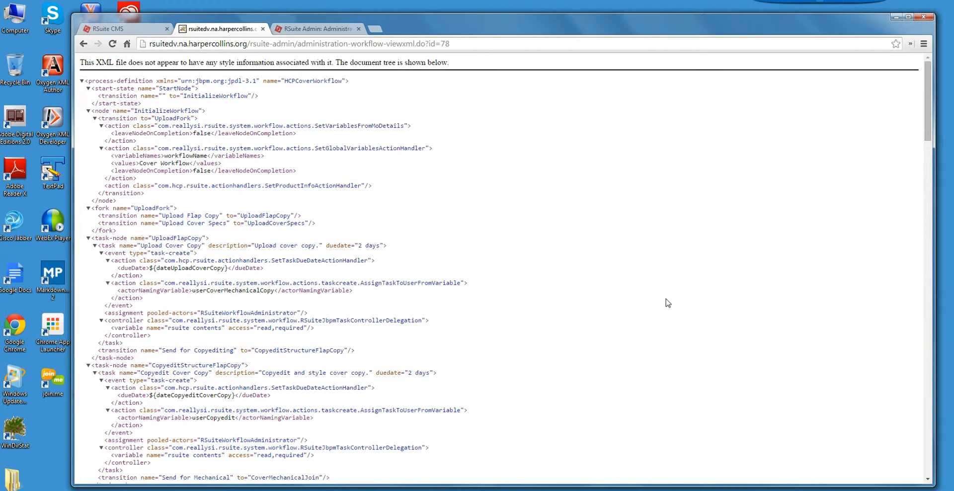
mouse_move(669, 299)
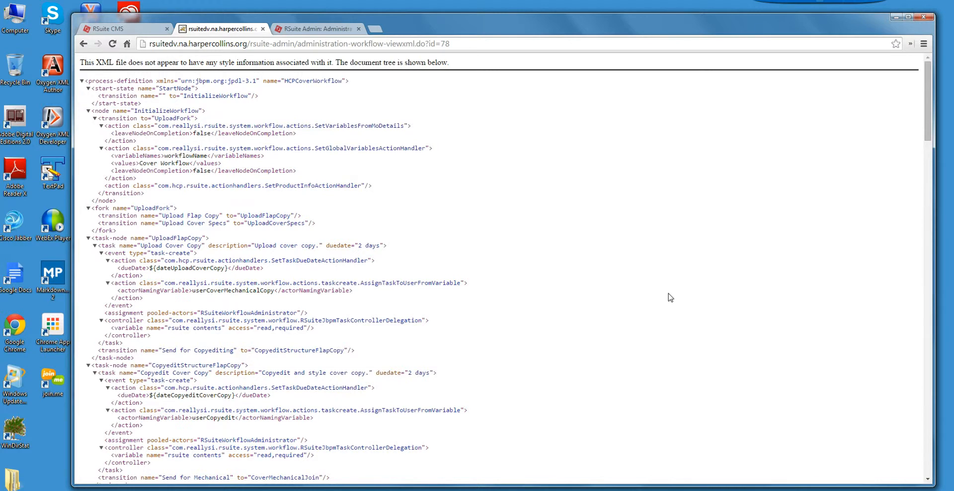
mouse_move(646, 285)
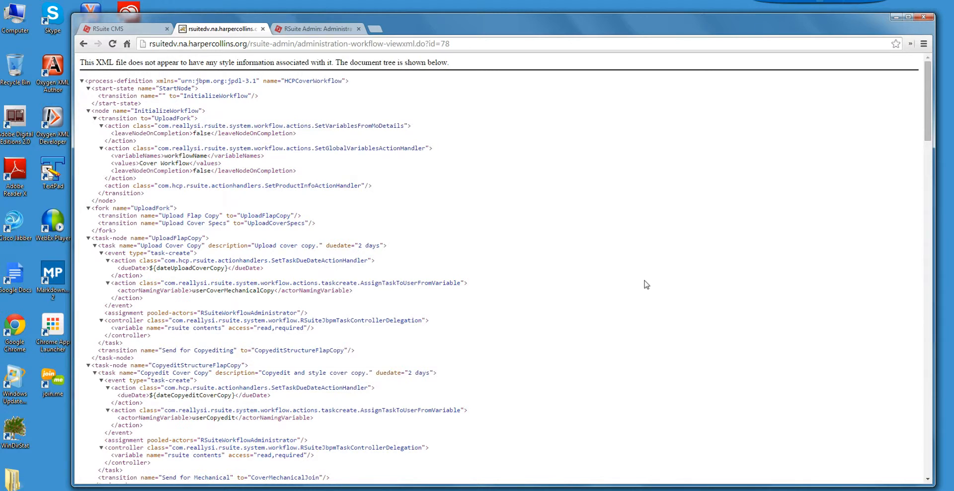
mouse_move(619, 261)
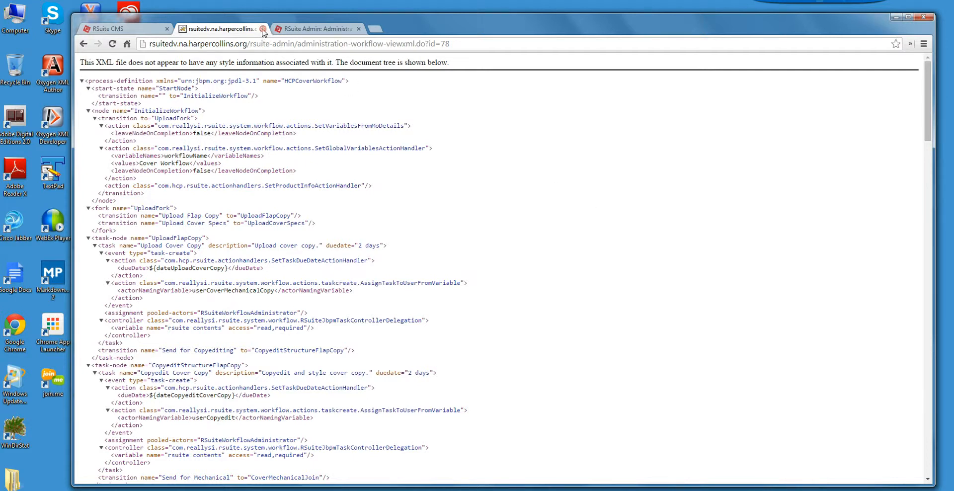
left_click(113, 28)
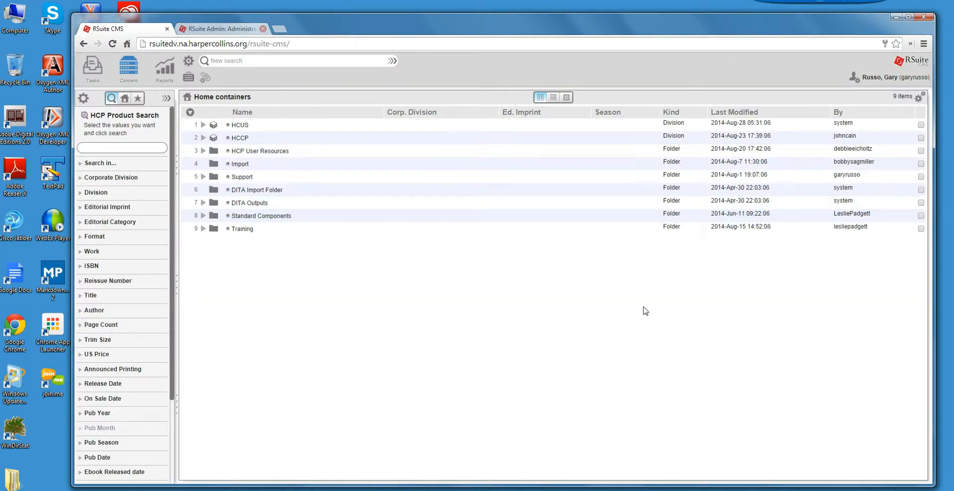
Return to the RSuite Admin tab and scroll through the 27 loaded plugins under Extensions
left_click(220, 28)
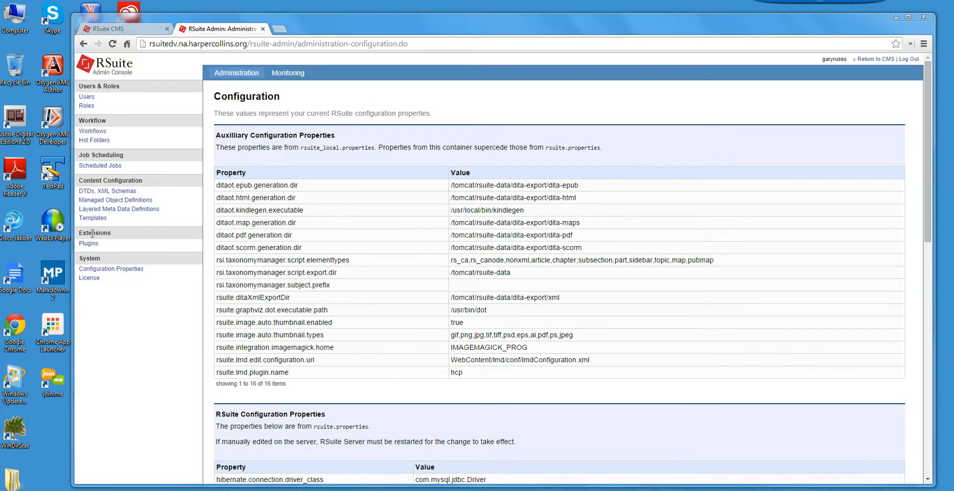
left_click(89, 243)
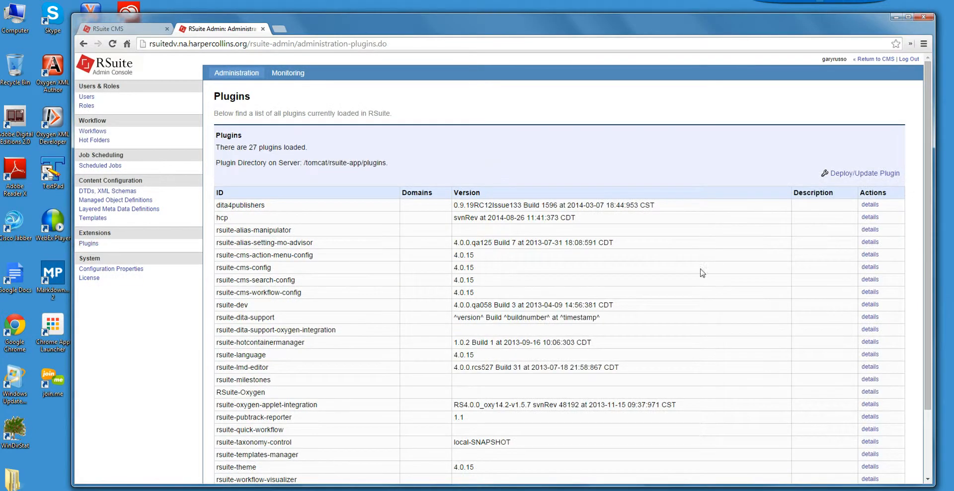
scroll("down", 3)
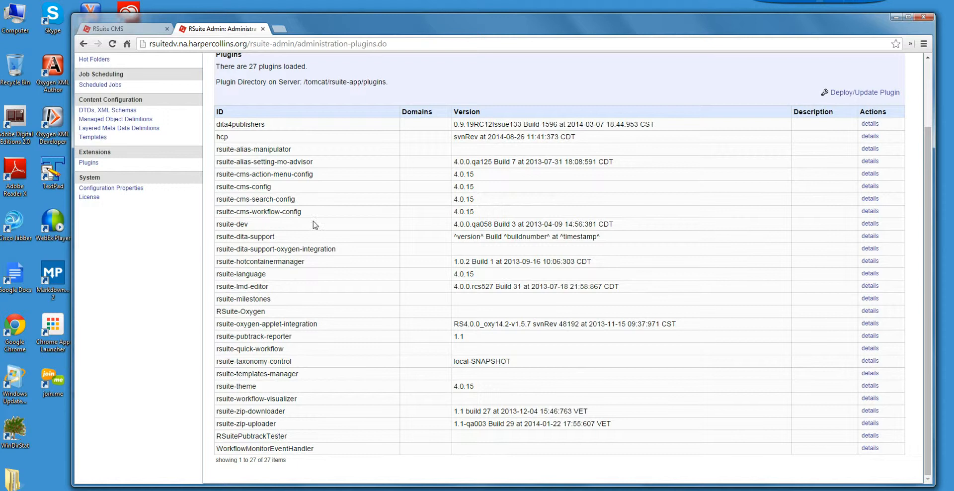
mouse_move(578, 236)
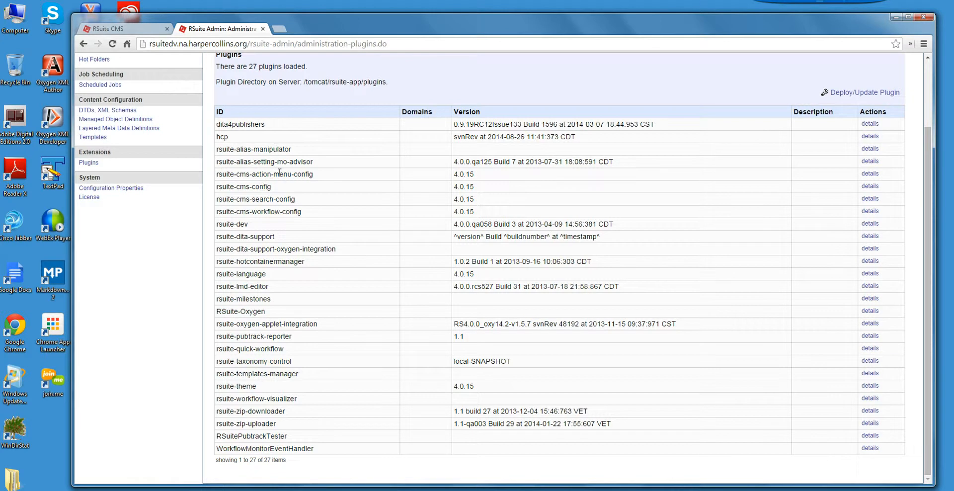
double_click(255, 398)
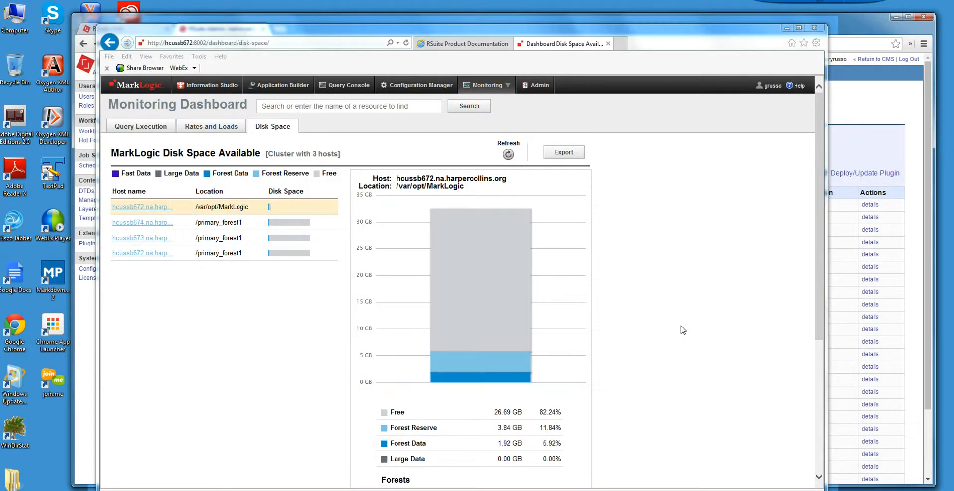
mouse_move(247, 75)
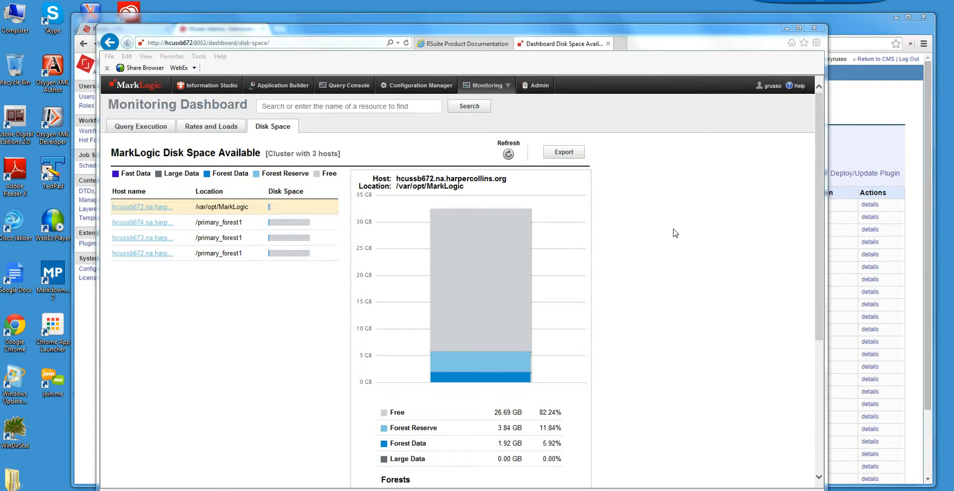
Check disk space for hosts hcussb674 and hcussb673, then confirm stored credentials to sign in
left_click(143, 222)
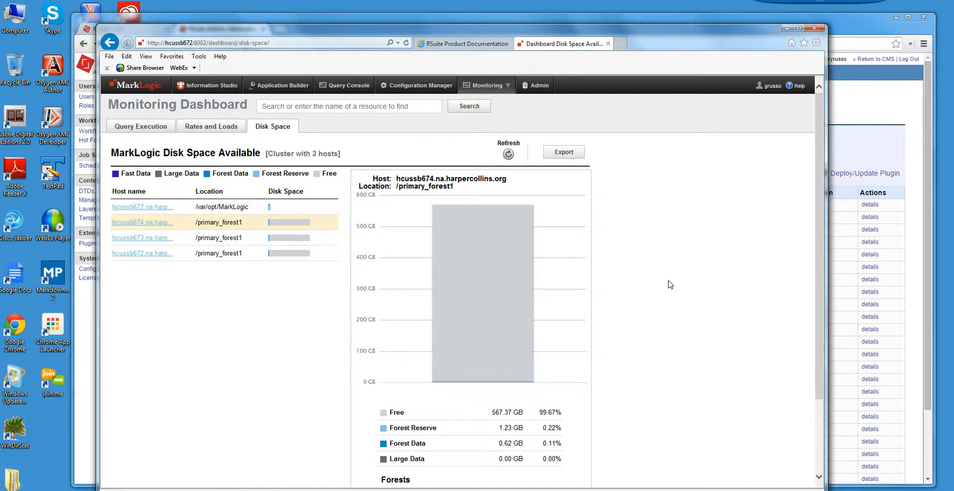
scroll("down", 3)
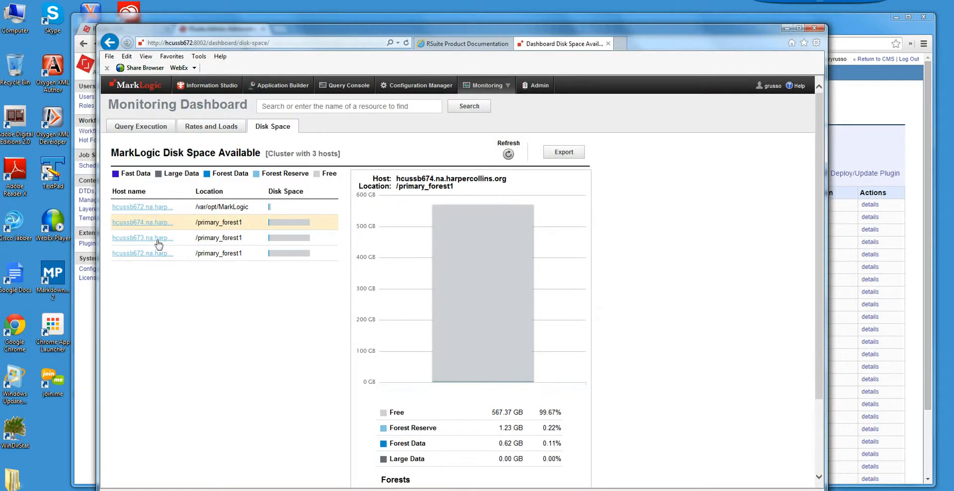
left_click(143, 237)
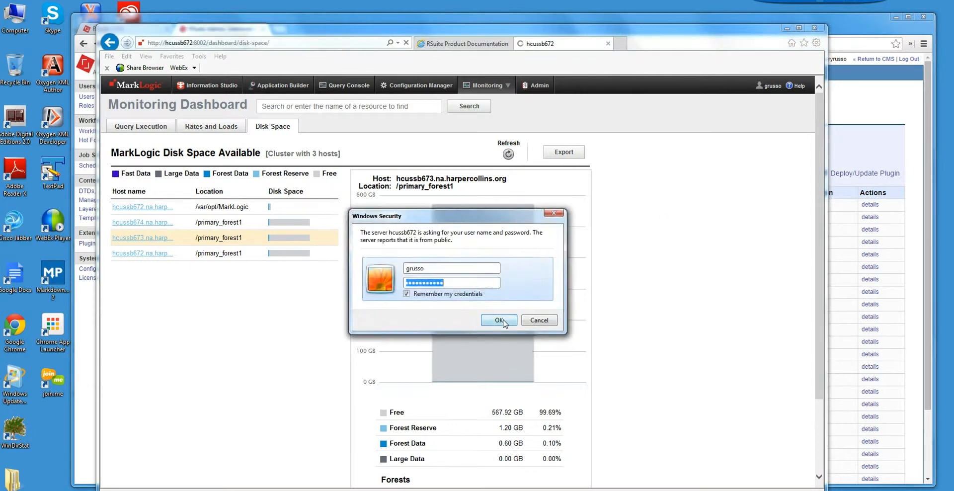
left_click(499, 320)
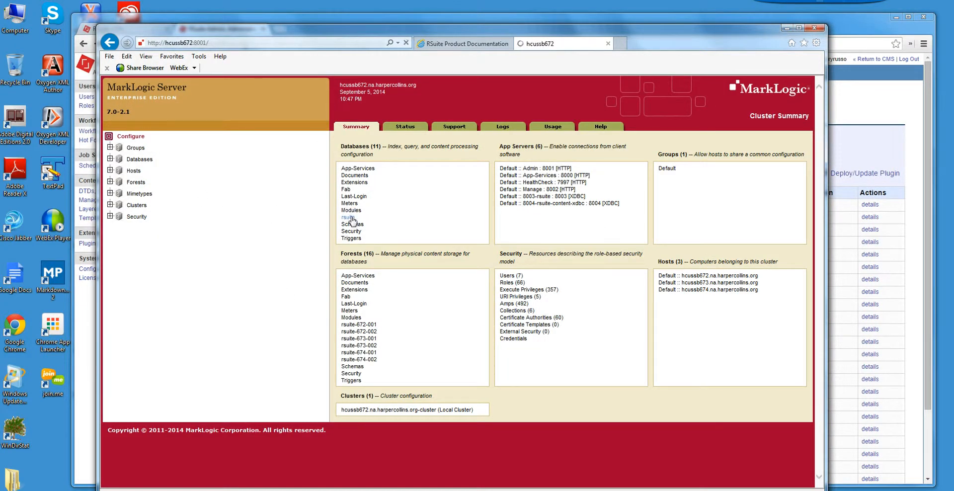
Open the rsuite database's Status tab, then view its Element Range Indexes
left_click(346, 217)
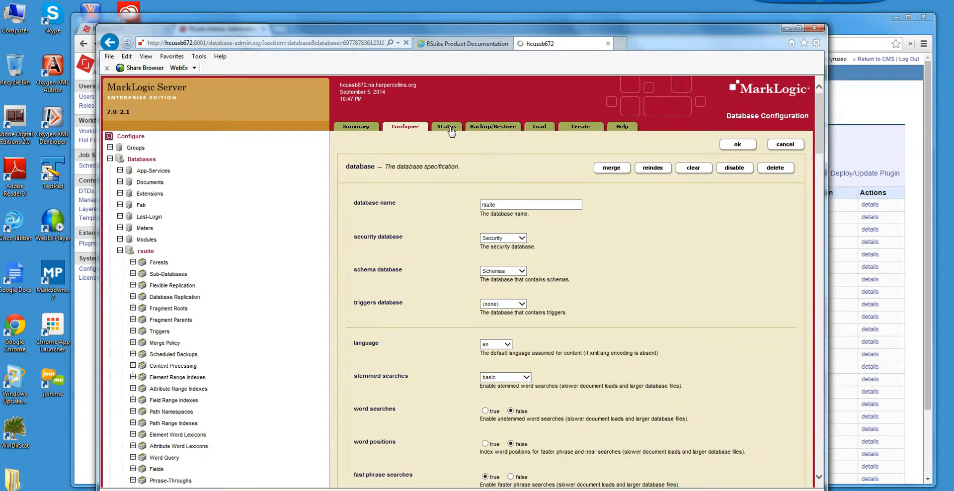
left_click(446, 127)
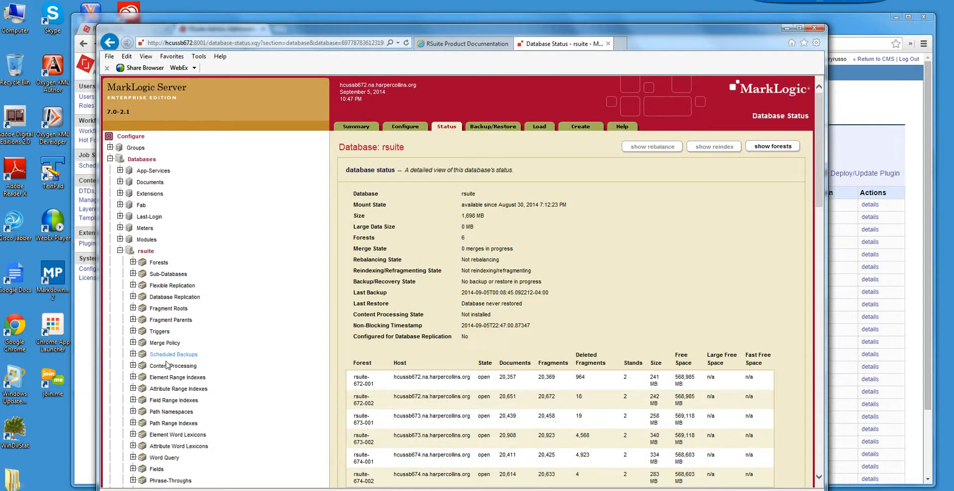
left_click(181, 376)
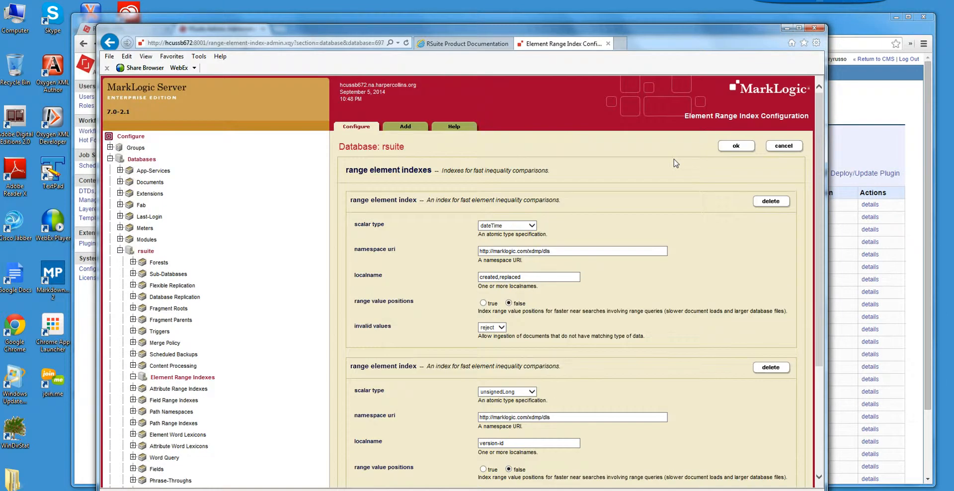
scroll("down", 3)
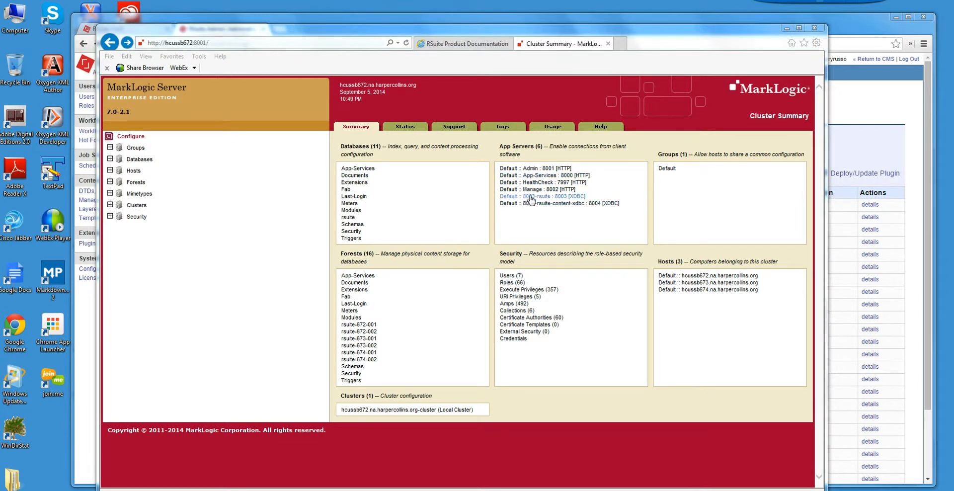
Open the Default :: 8003-rsuite XDBC app server settings (port 8003, database rsuite)
left_click(547, 195)
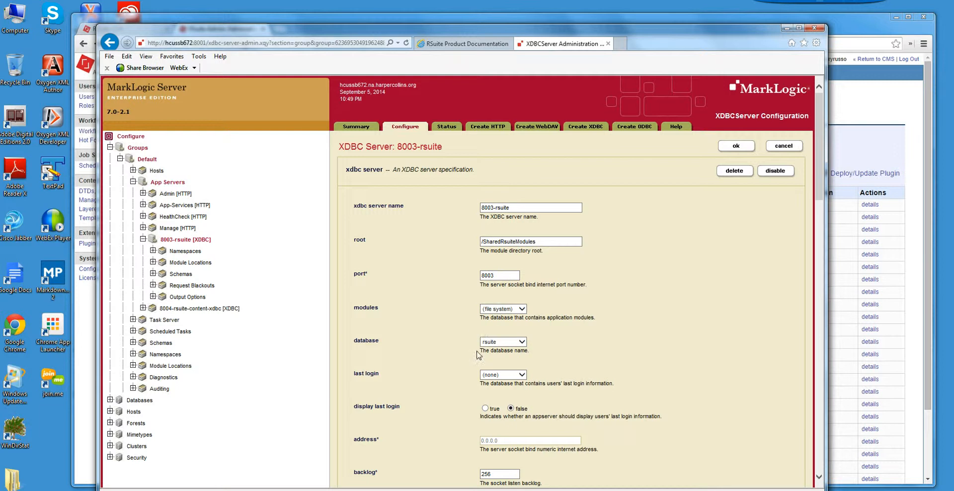
mouse_move(463, 274)
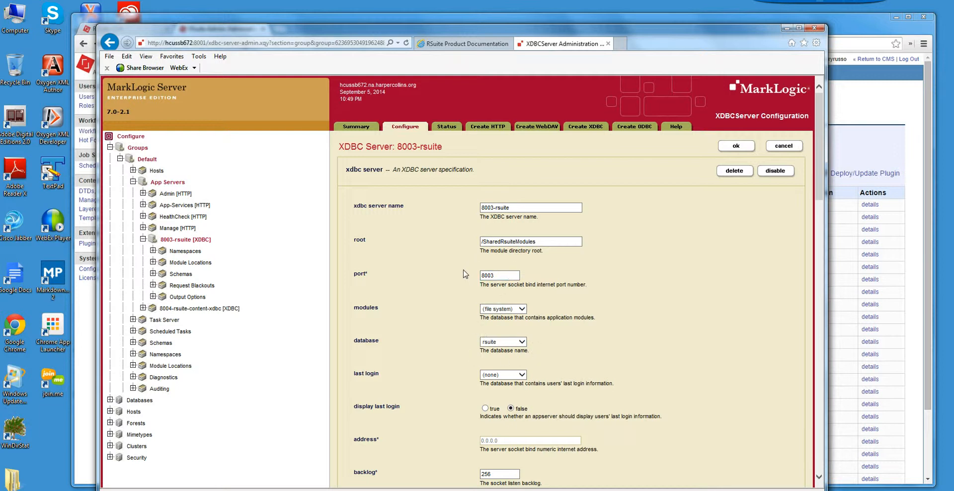
mouse_move(551, 252)
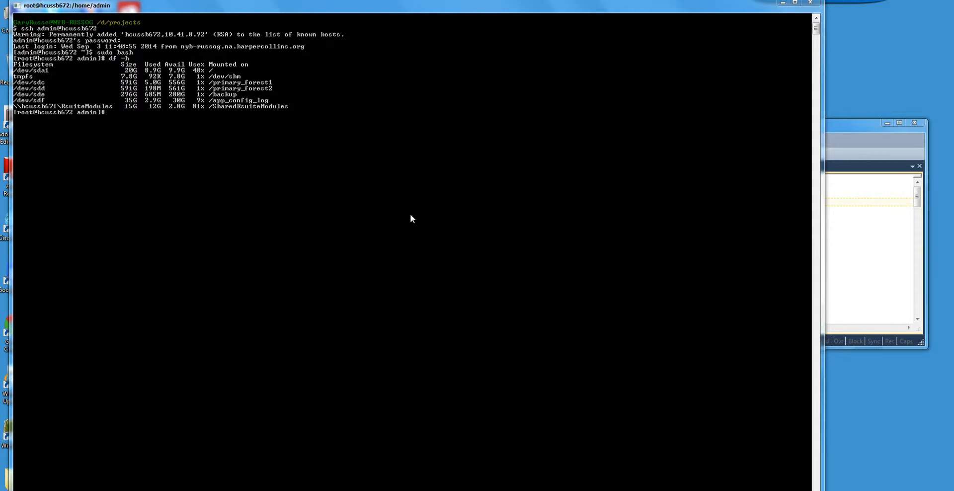
mouse_move(422, 174)
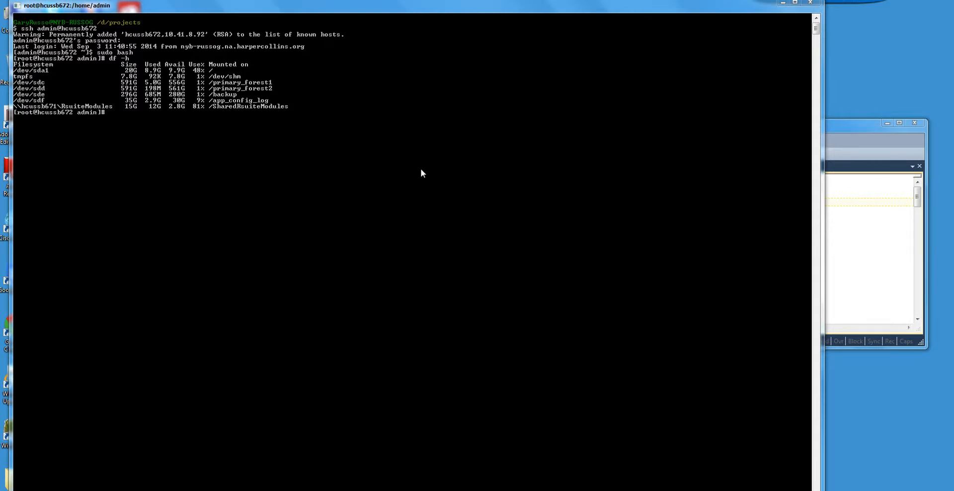
mouse_move(196, 92)
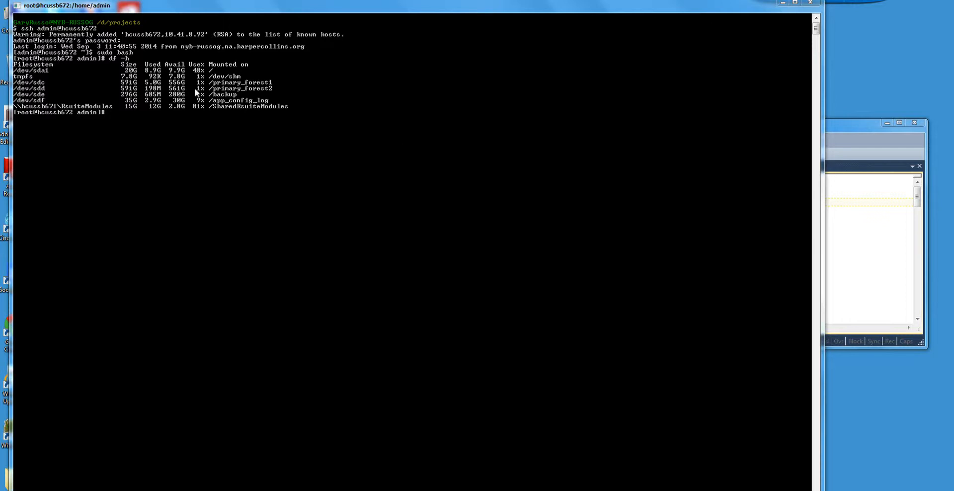
mouse_move(273, 111)
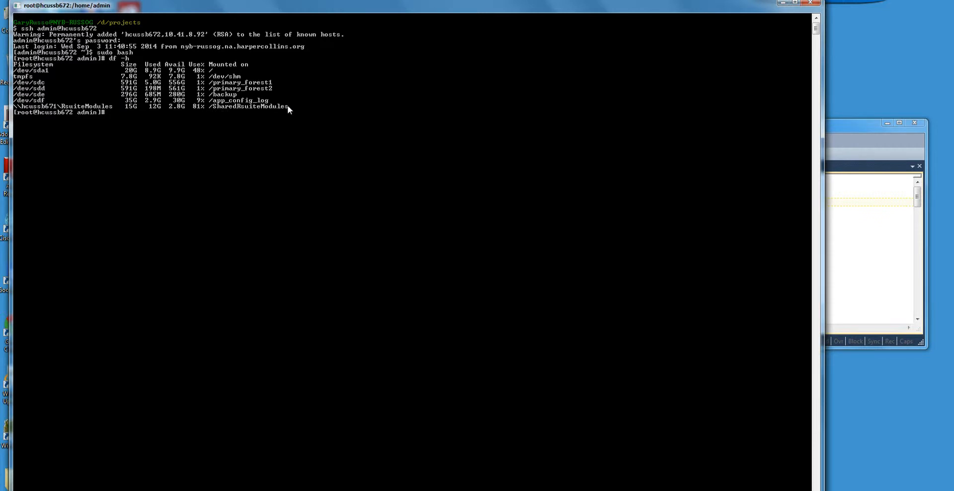
List /SharedRsuiteModules with 'ls -al' to see its XQuery modules, then exit SSH
type("ls -al")
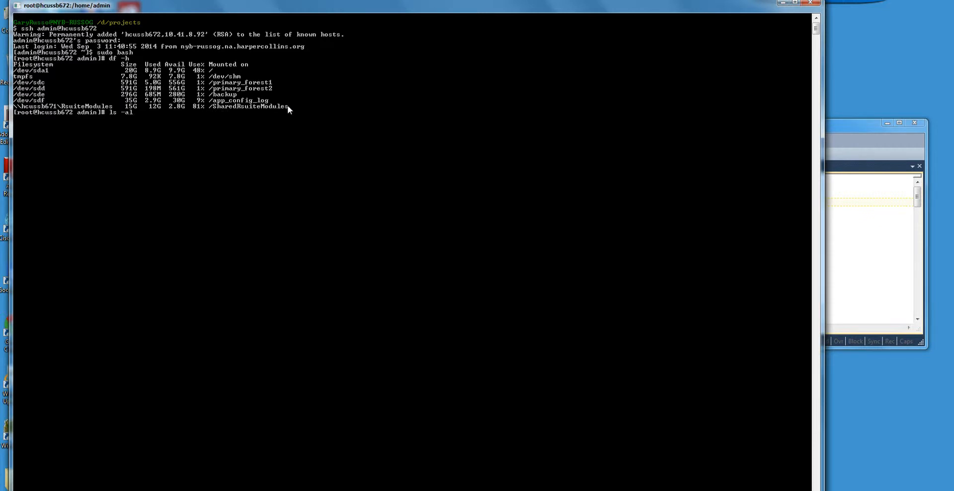
type("/SharedRsuiteModules")
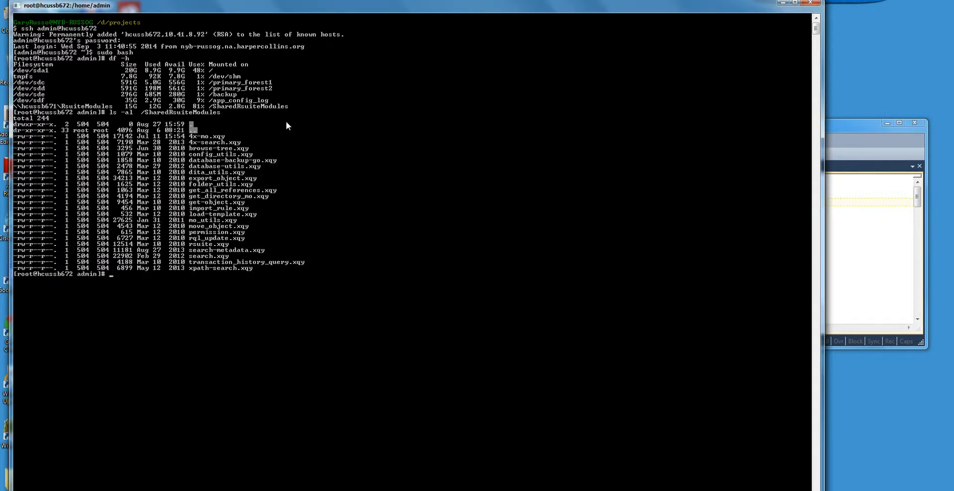
mouse_move(328, 167)
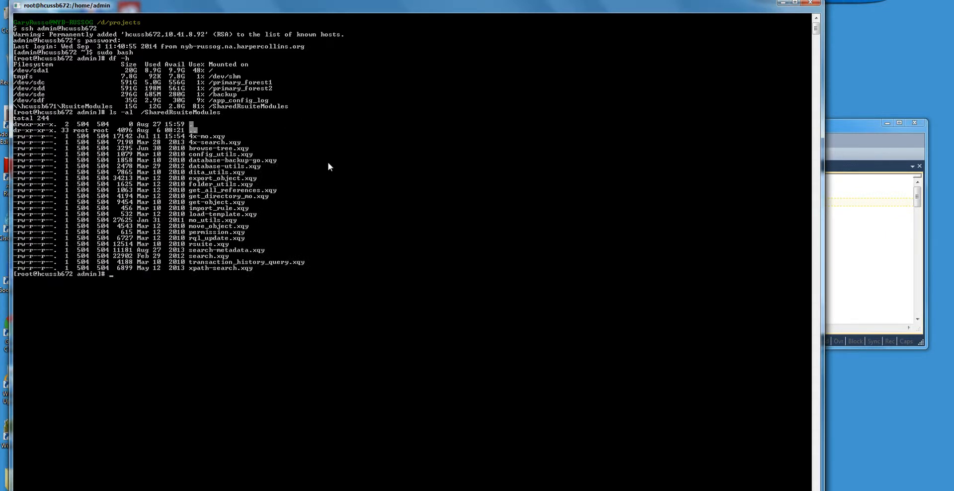
mouse_move(401, 144)
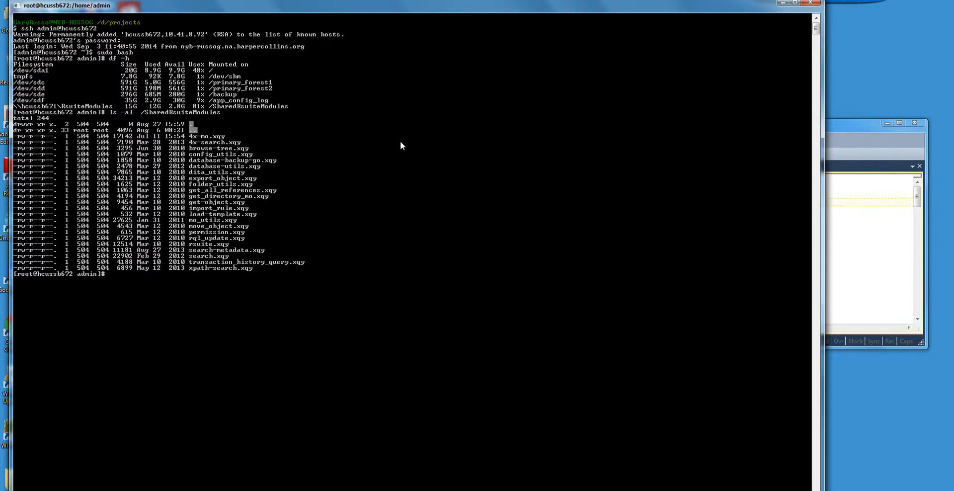
type("exit")
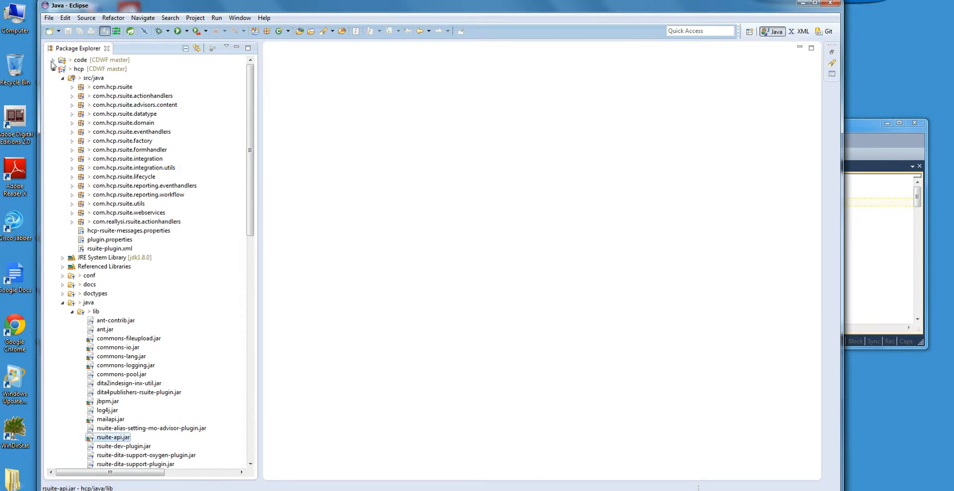
Expand code > marklogic and open search-metadata.xqy in oXygen XML Editor
left_click(53, 59)
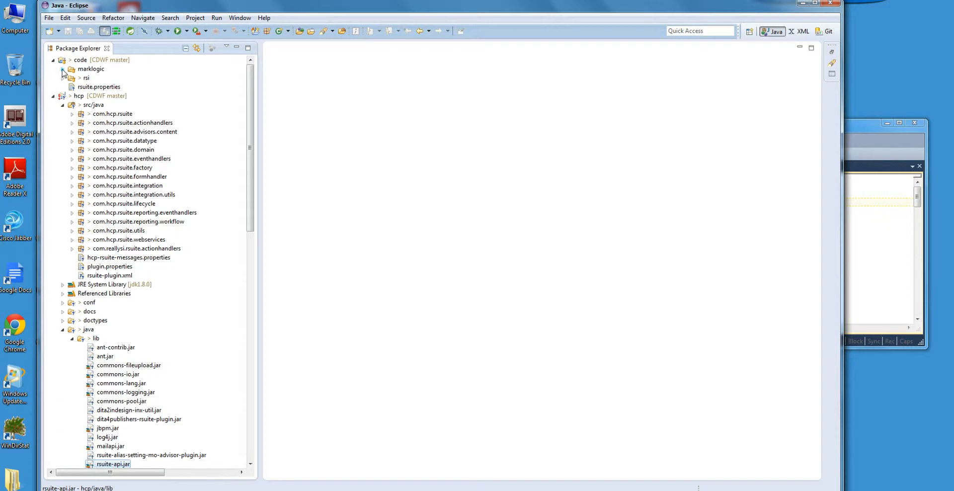
left_click(71, 68)
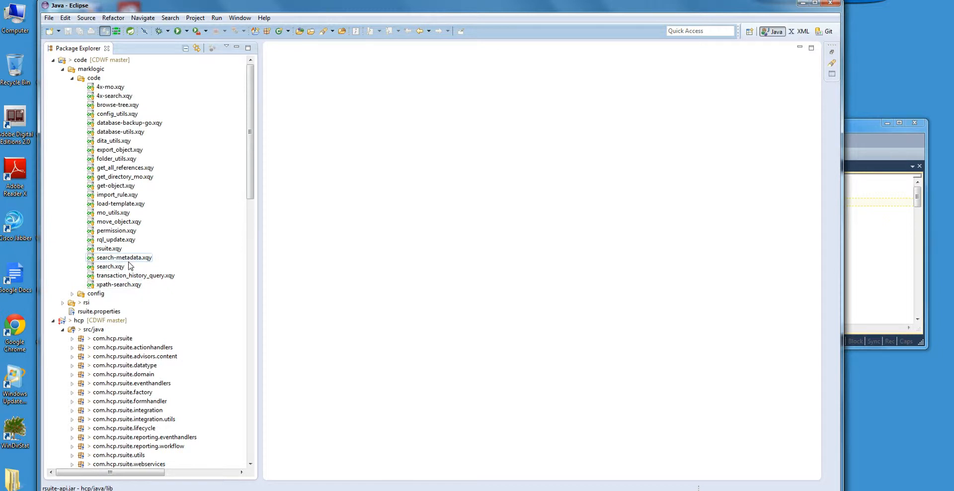
double_click(124, 257)
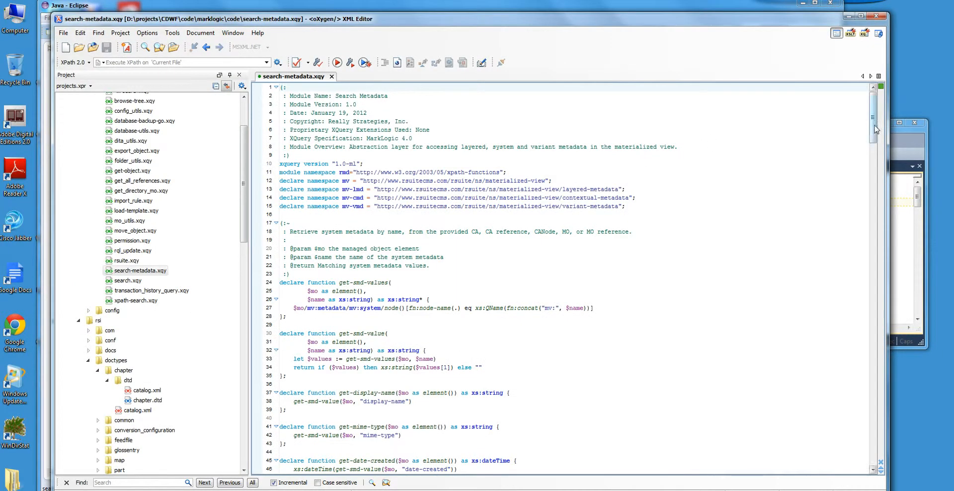
Scroll through the function declarations in search-metadata.xqy
scroll("down", 3)
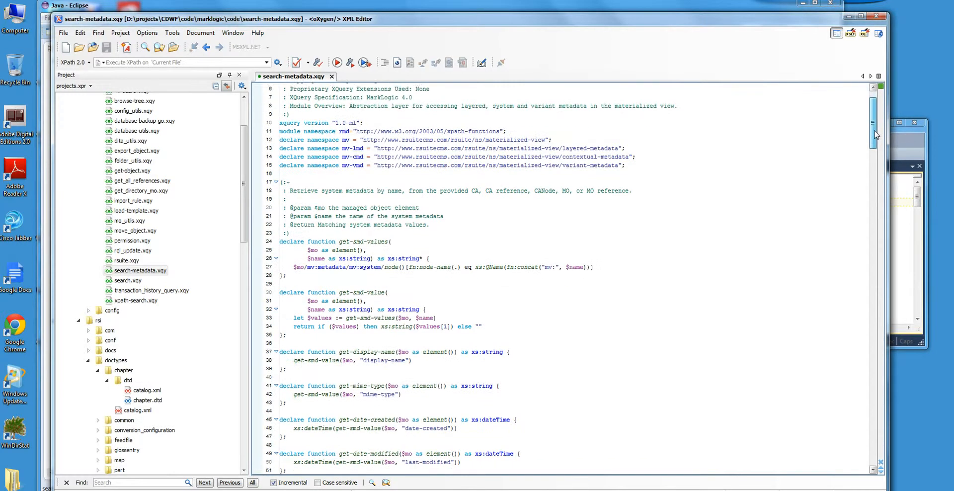
scroll("down", 3)
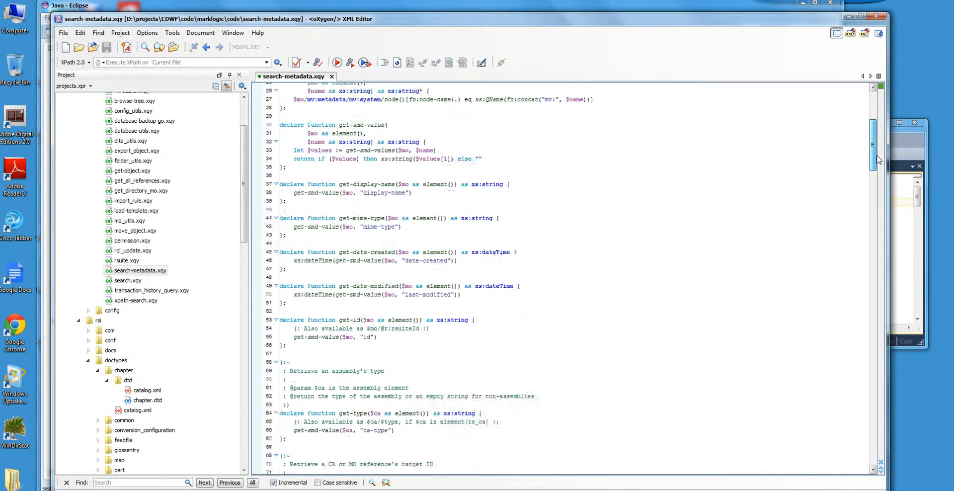
scroll("down", 3)
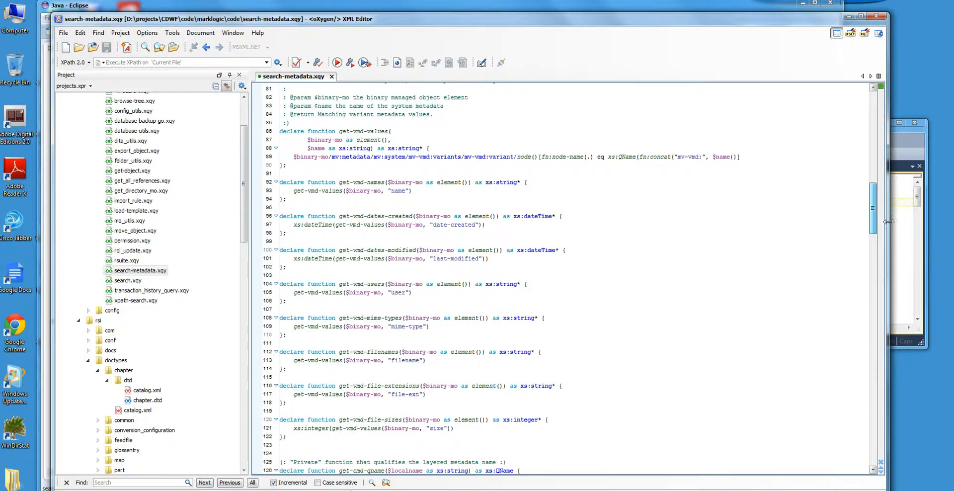
scroll("up", 3)
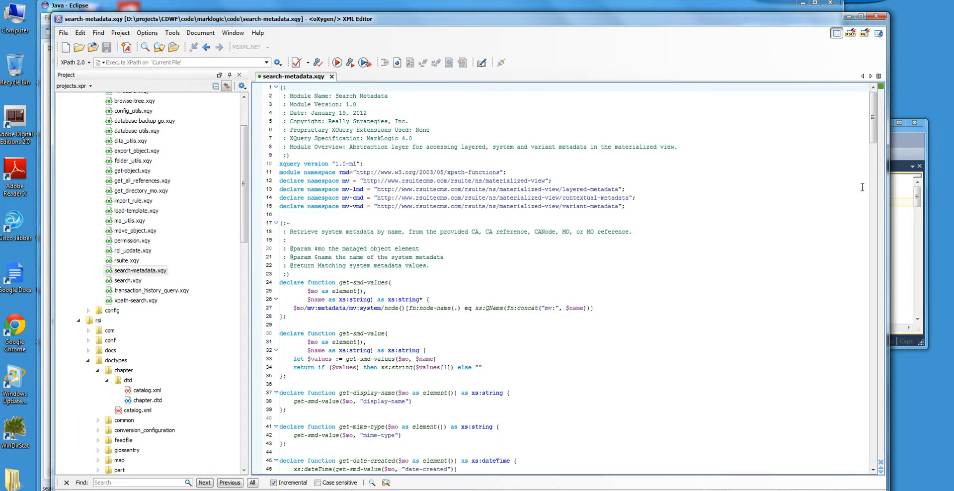
scroll("down", 3)
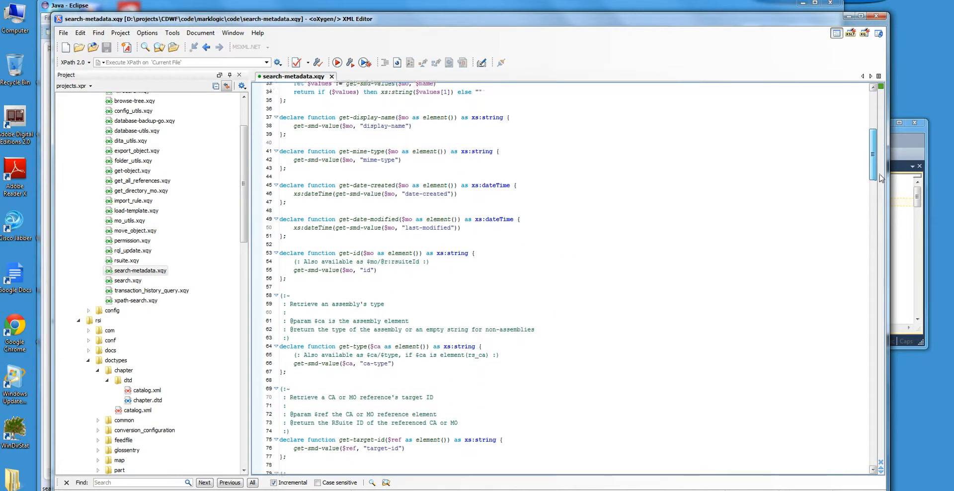
scroll("down", 3)
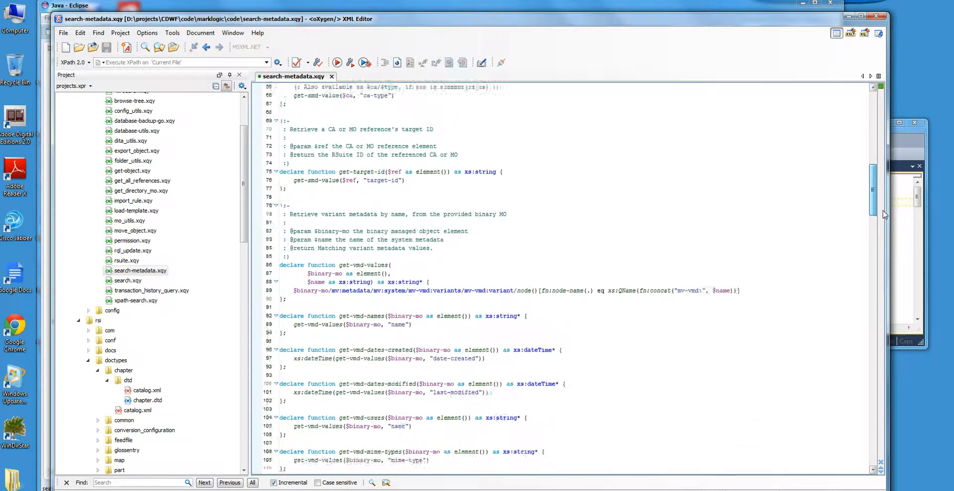
scroll("down", 3)
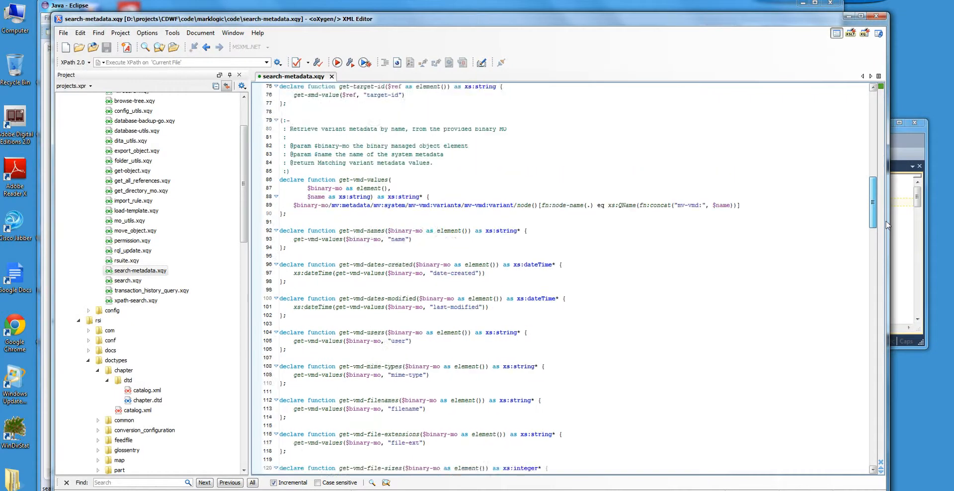
scroll("down", 3)
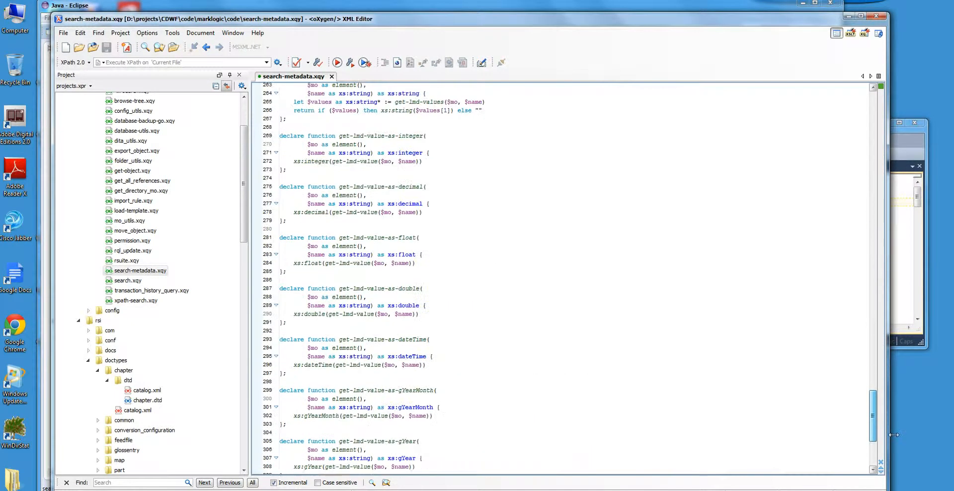
scroll("up", 3)
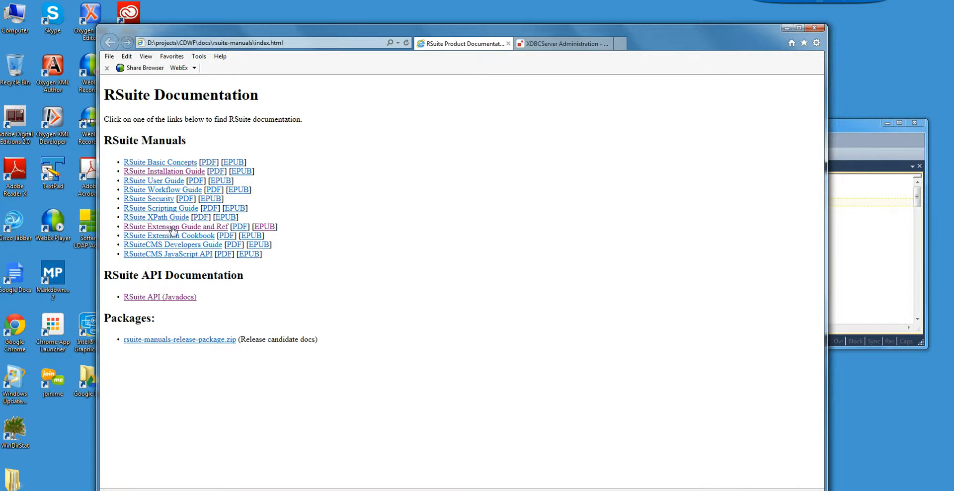
mouse_move(213, 235)
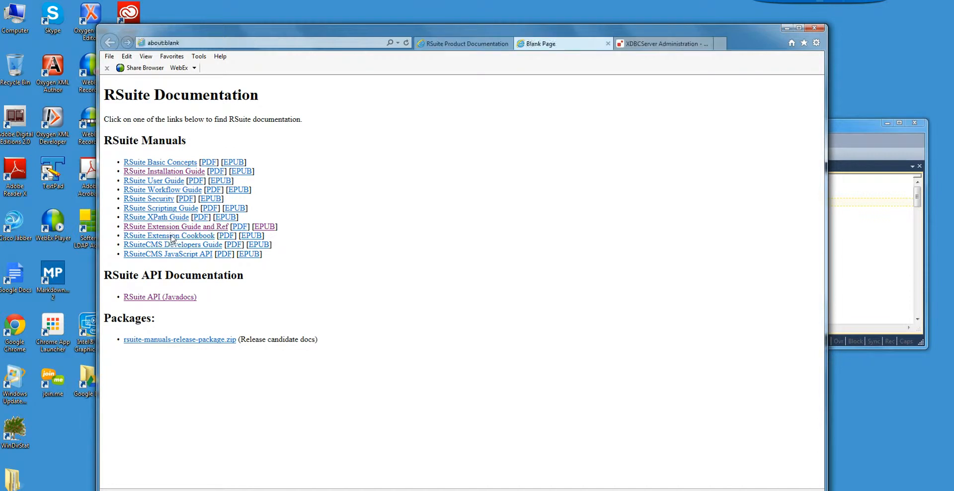
Browse the Cookbook's plugin-setup and layered-metadata topics, close the XDBC tab, open Developing Plugins
left_click(174, 226)
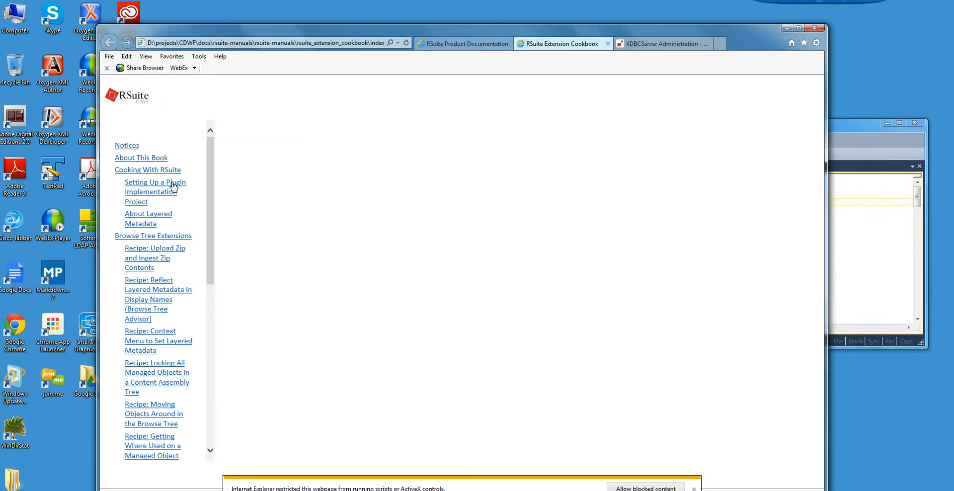
left_click(154, 186)
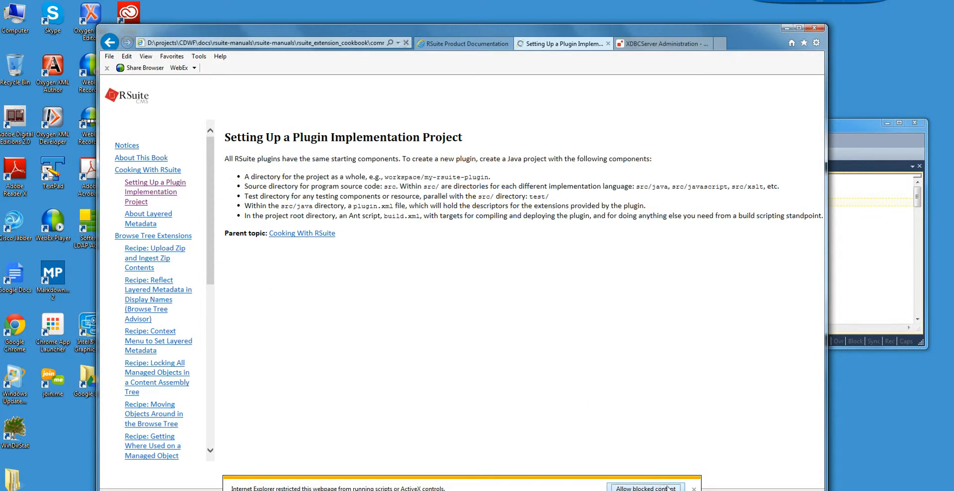
left_click(645, 487)
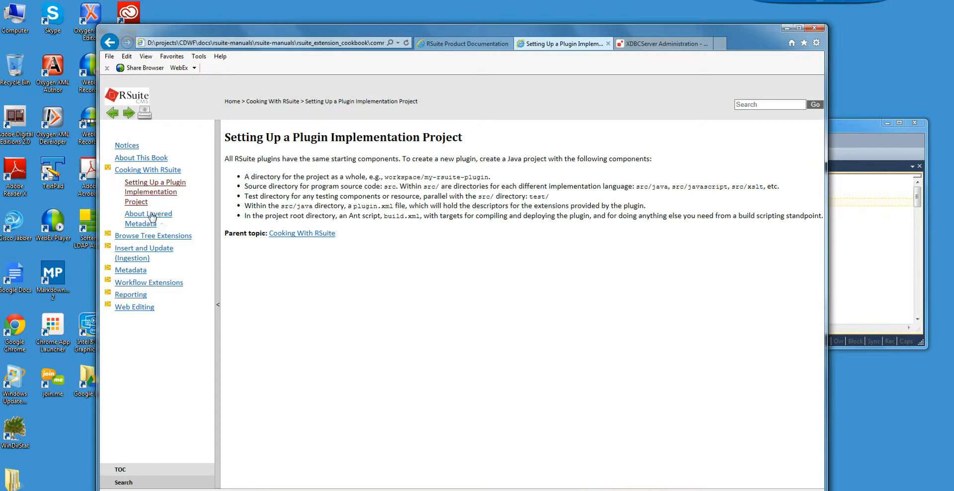
left_click(148, 218)
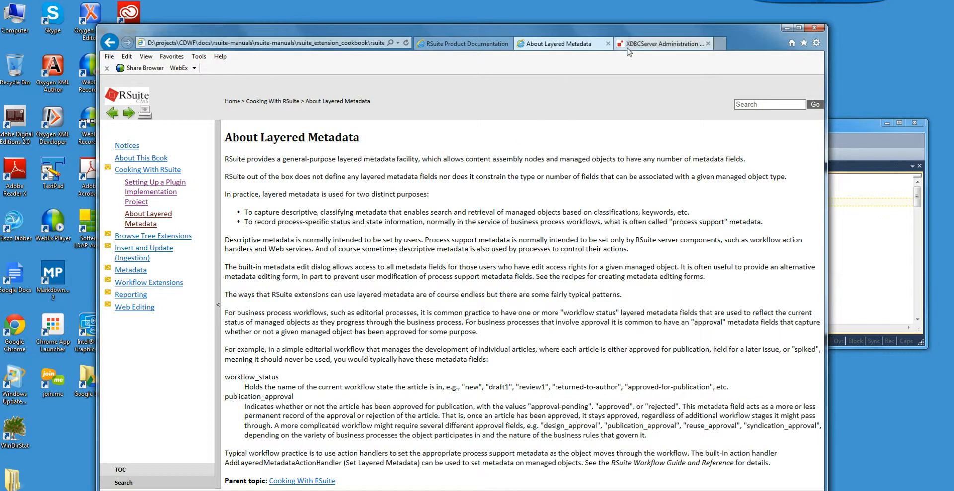
left_click(609, 43)
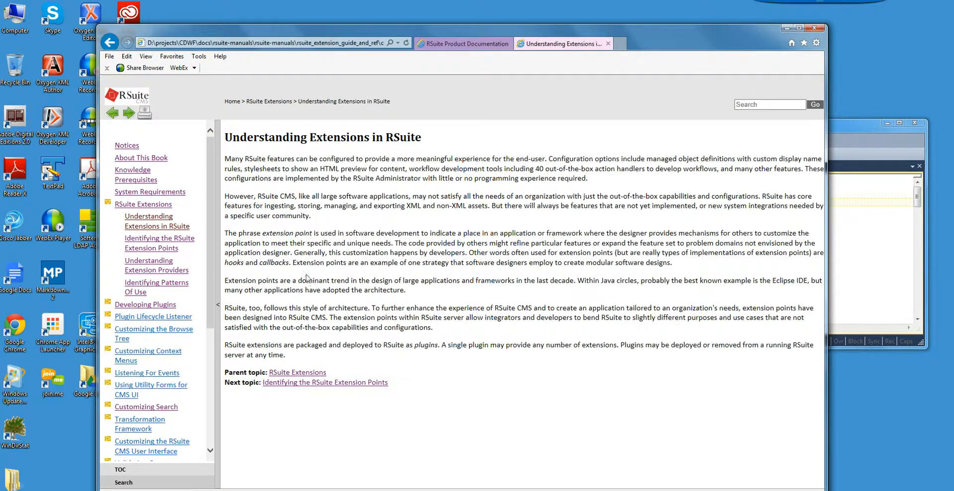
mouse_move(173, 273)
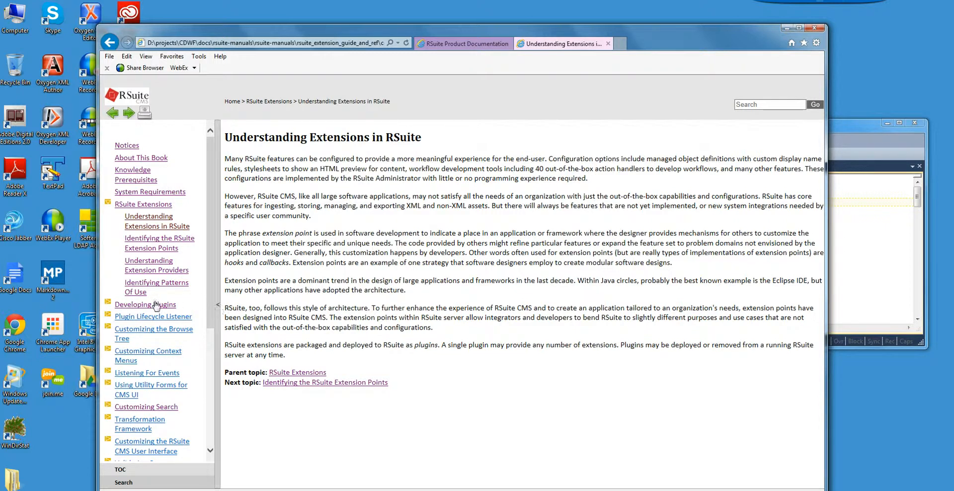
left_click(144, 304)
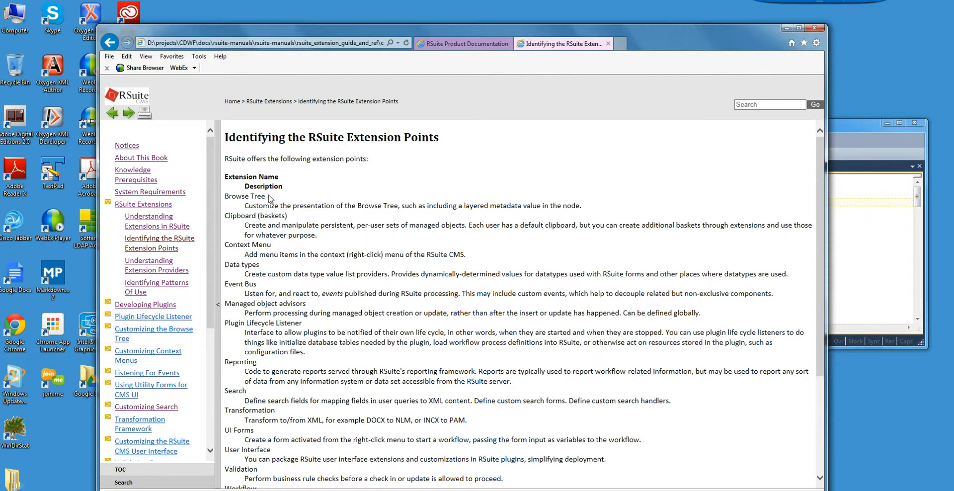
mouse_move(309, 224)
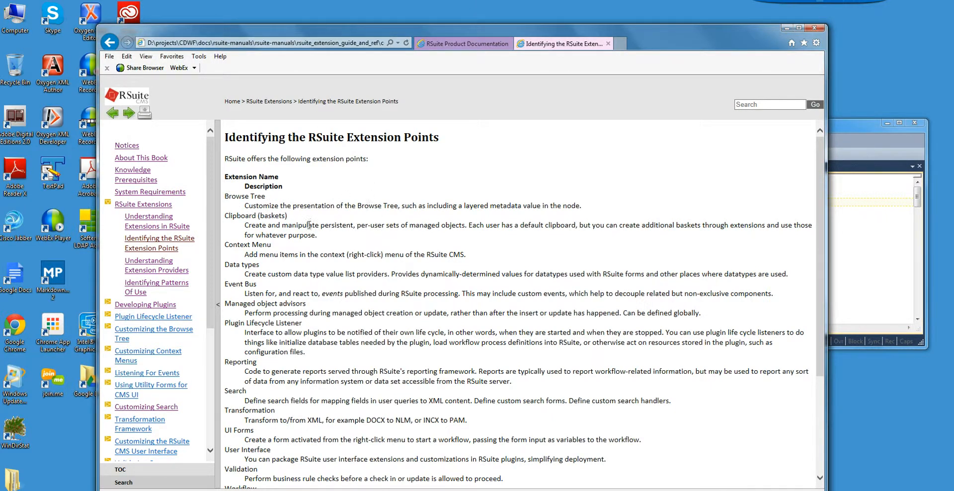
Read the extension points page through Web Services, then return to the documentation home
double_click(247, 244)
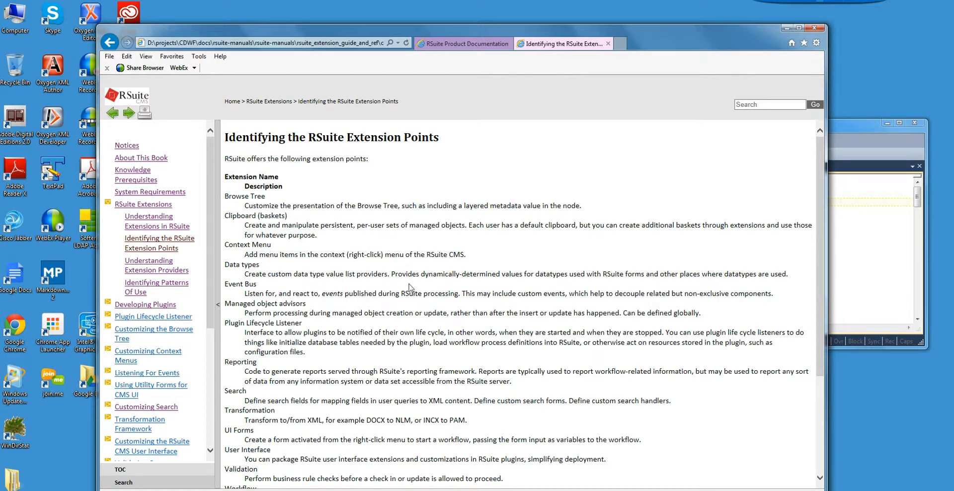
mouse_move(296, 288)
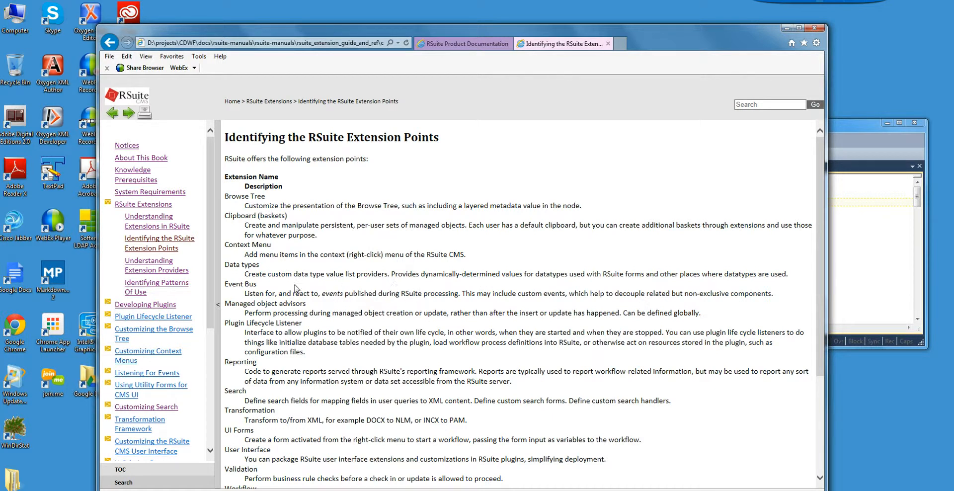
scroll("down", 3)
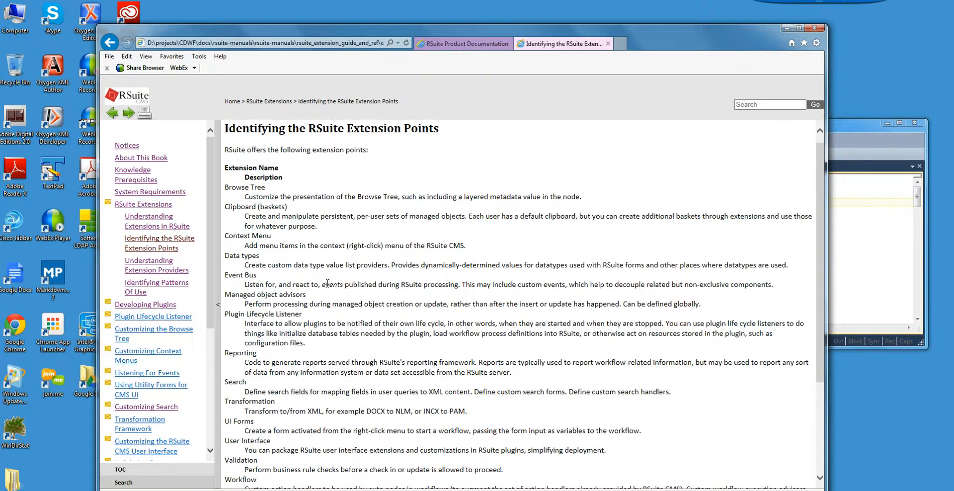
left_click_drag(226, 293, 339, 303)
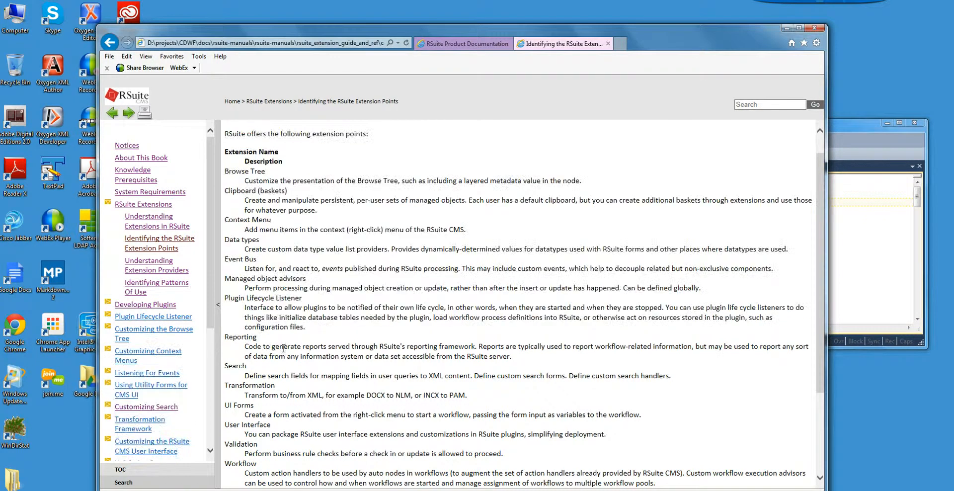
scroll("down", 3)
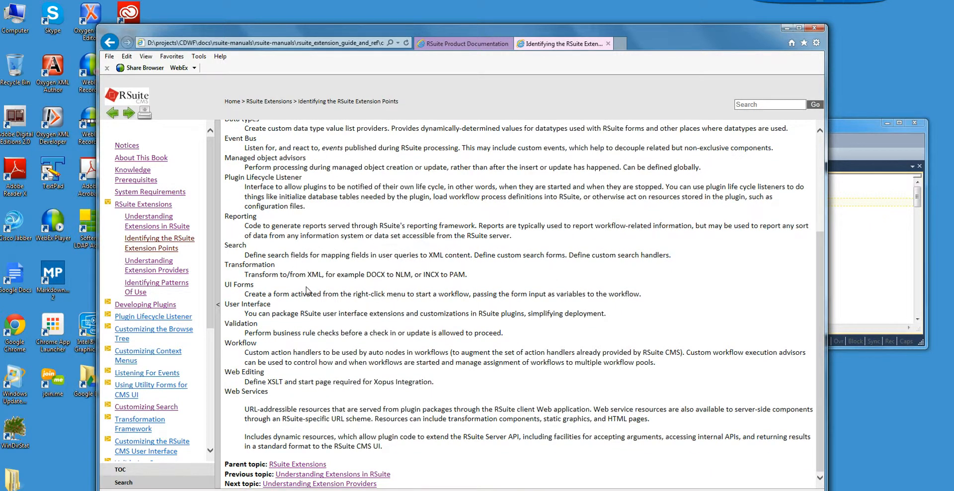
mouse_move(487, 312)
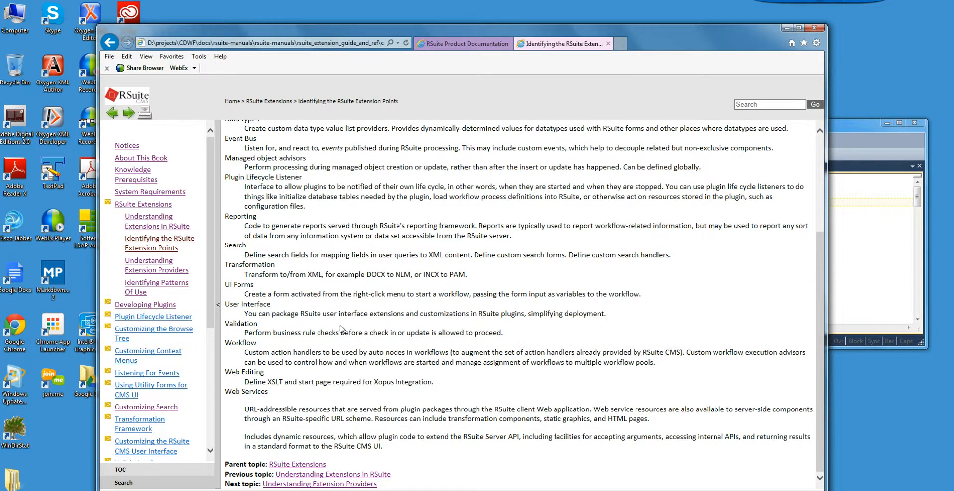
mouse_move(272, 381)
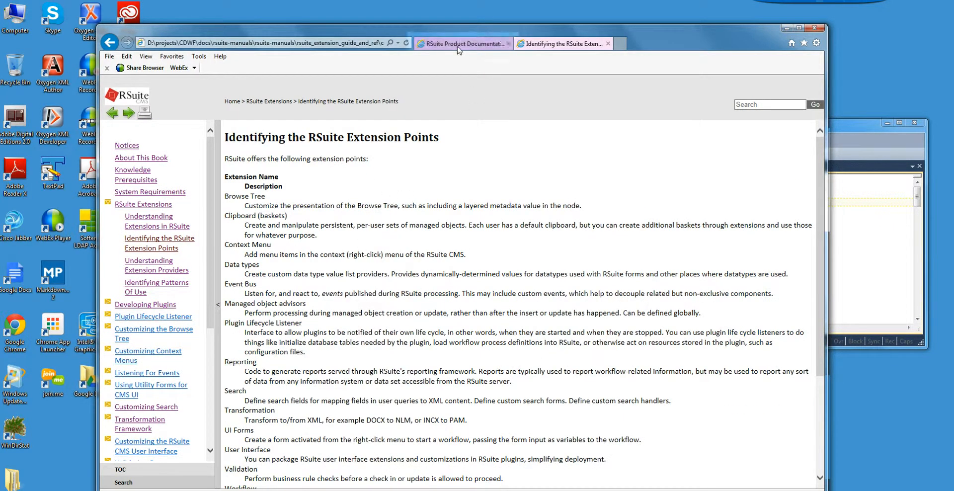
left_click(109, 42)
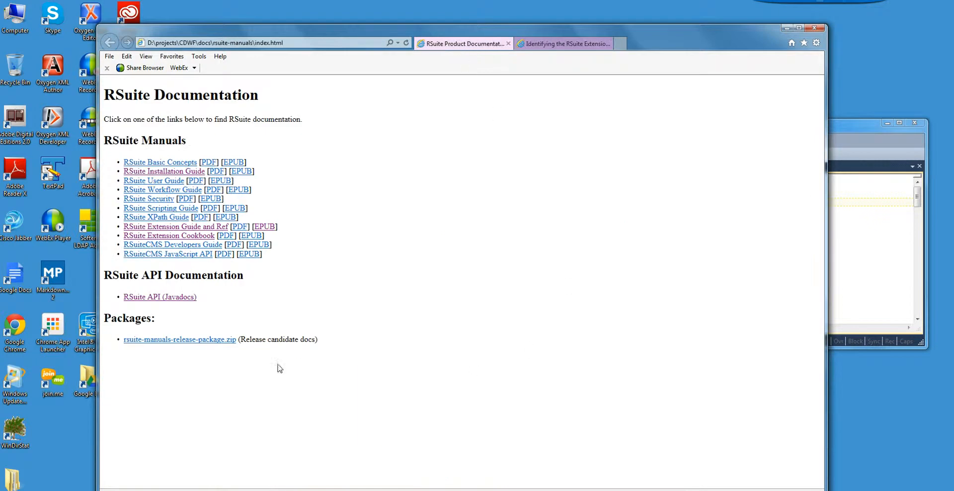
Open the RSuite CMS 3.7 Javadocs, allow scripts, and view the ManagedObjectService interface
left_click(160, 297)
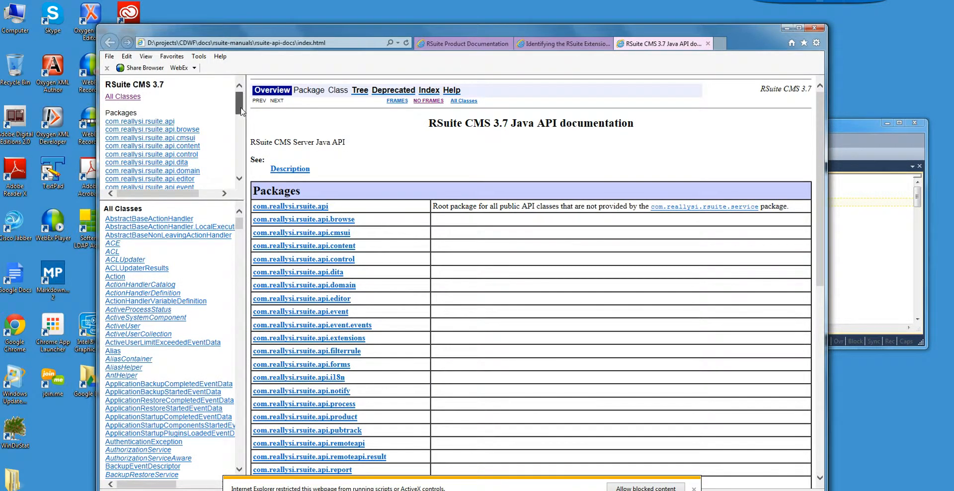
scroll("down", 3)
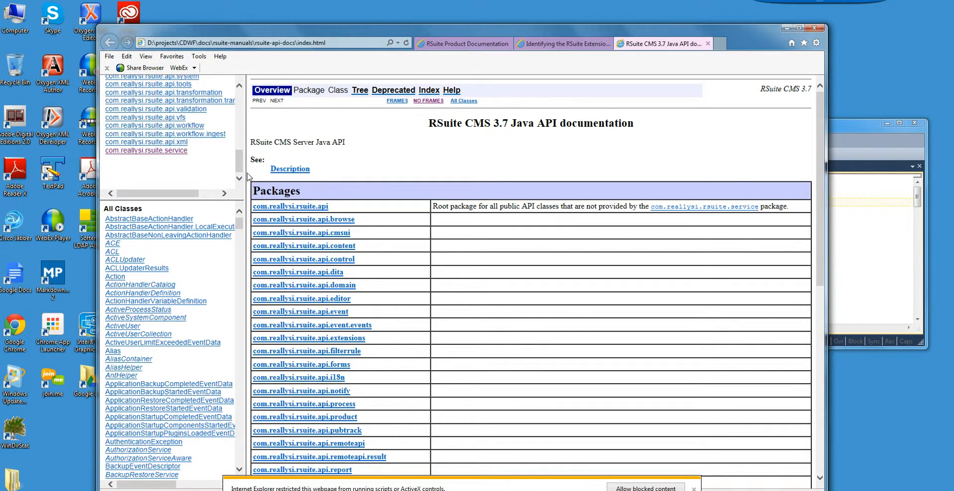
left_click(146, 150)
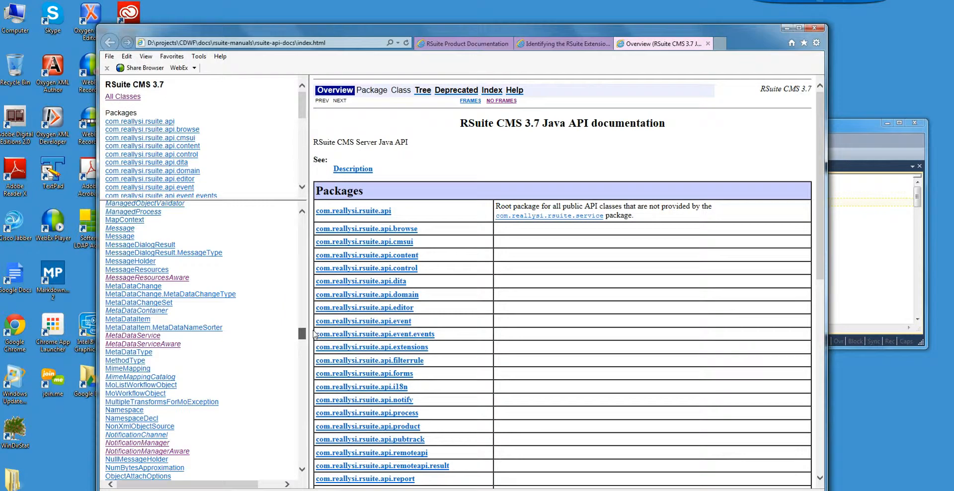
scroll("down", 3)
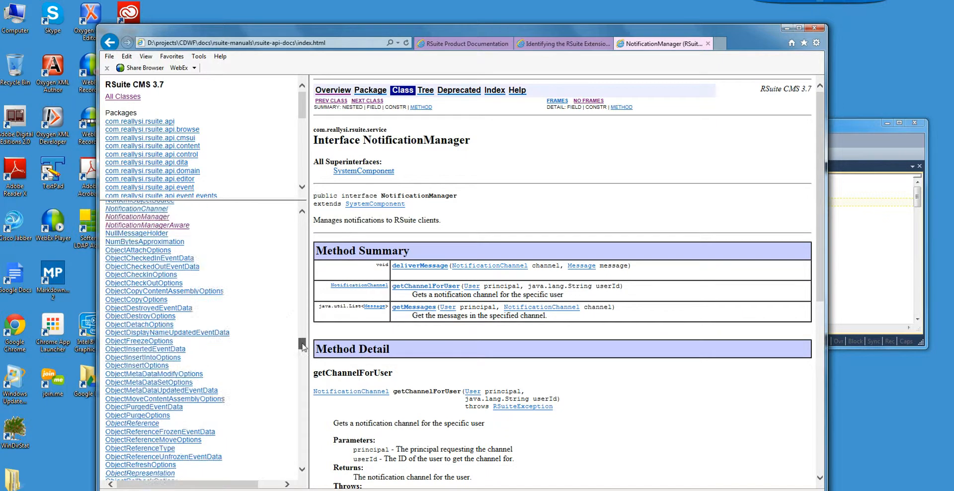
scroll("down", 3)
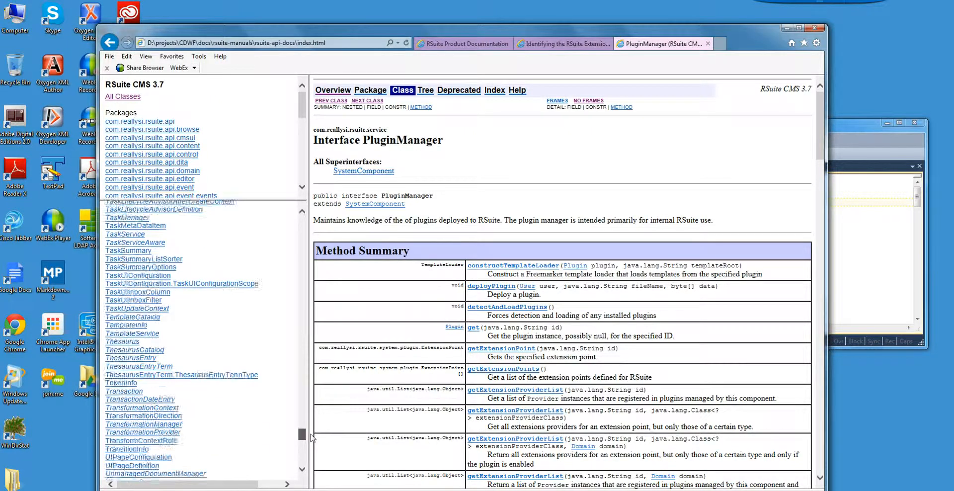
scroll("down", 3)
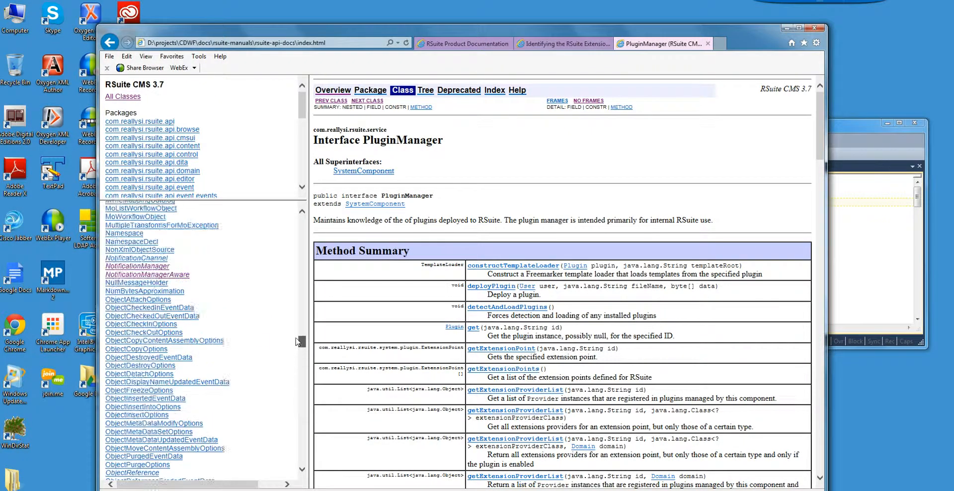
scroll("down", 3)
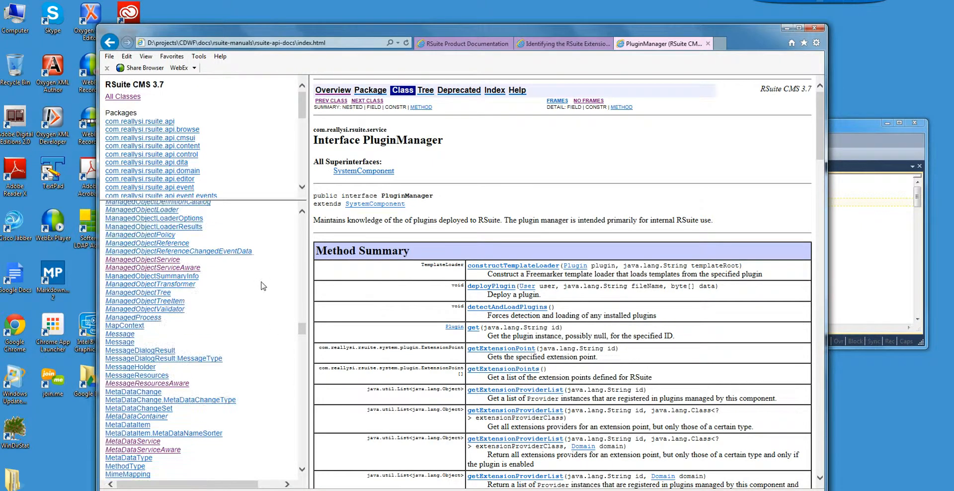
mouse_move(158, 263)
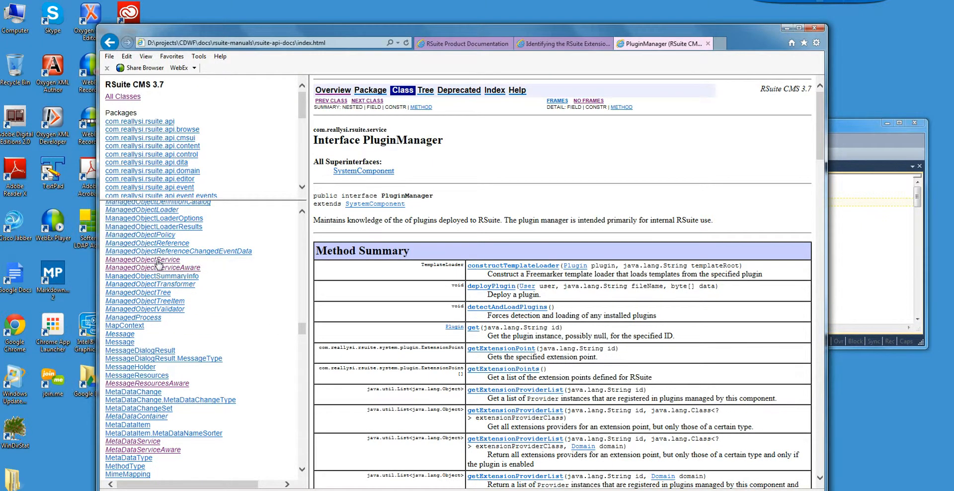
left_click(141, 259)
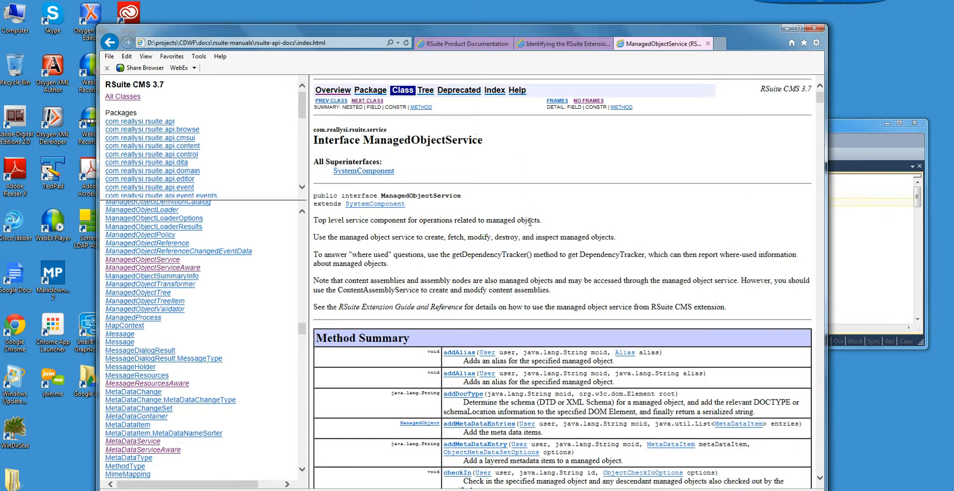
mouse_move(531, 220)
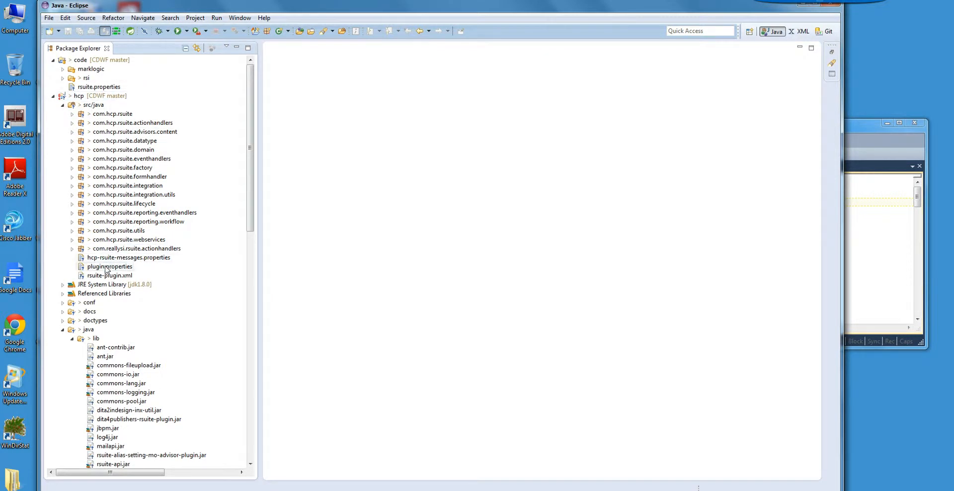
Open rsuite-plugin.xml and search it for docx2
double_click(108, 274)
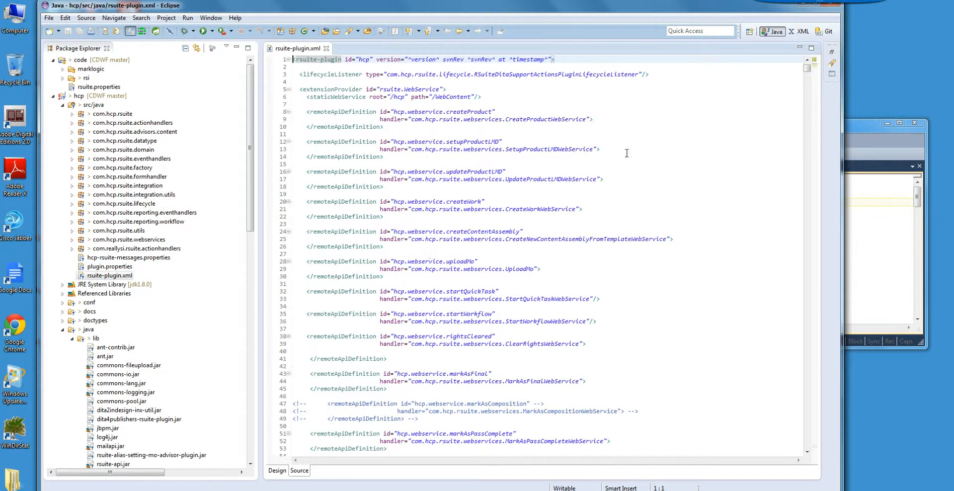
key("ctrl+f")
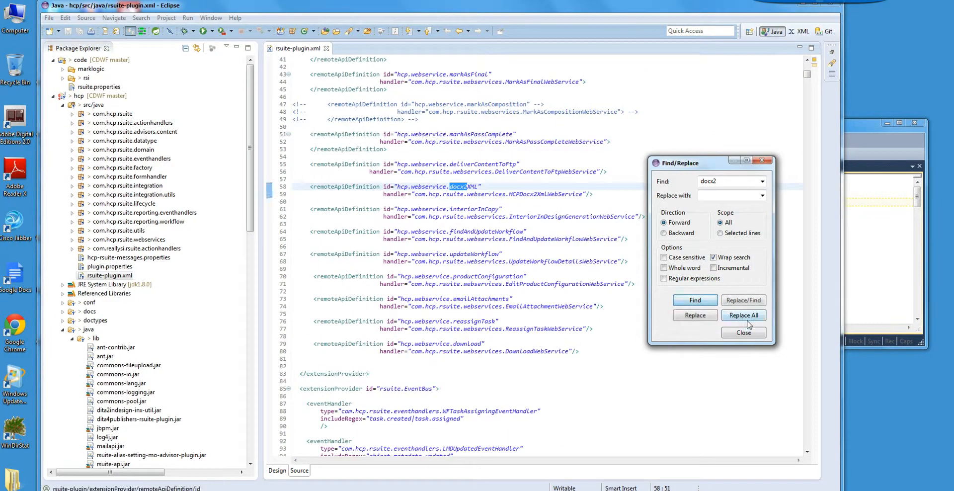
mouse_move(743, 333)
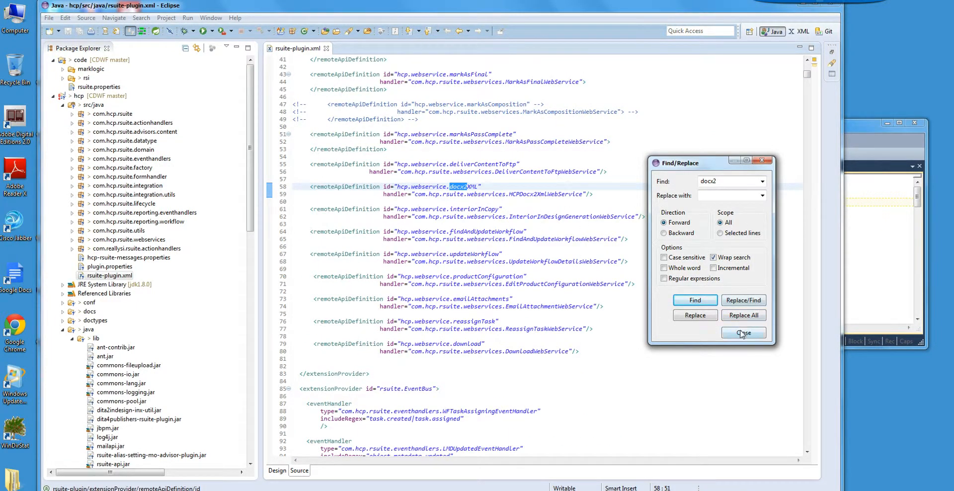
left_click(743, 333)
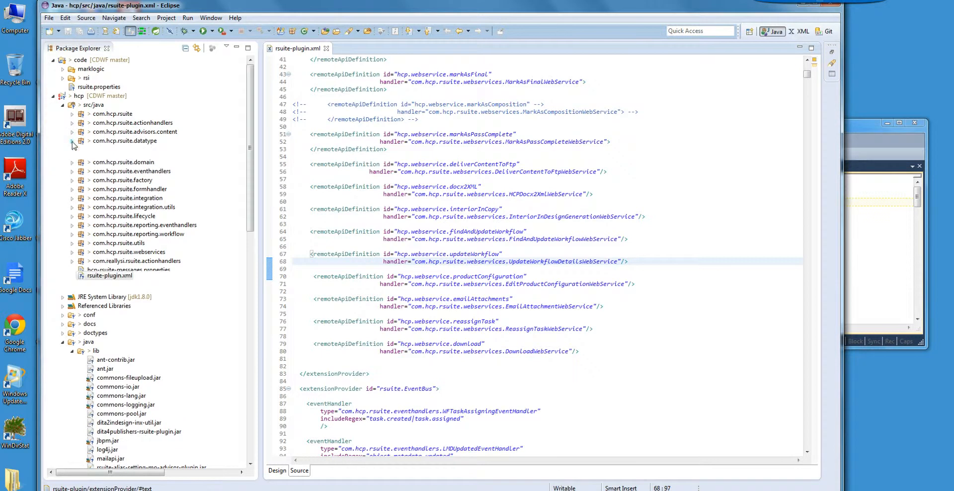
Open UserRoleDatatypeProvider's addAllUsers method from the com.hcp.rsuite.datatype package
left_click(72, 141)
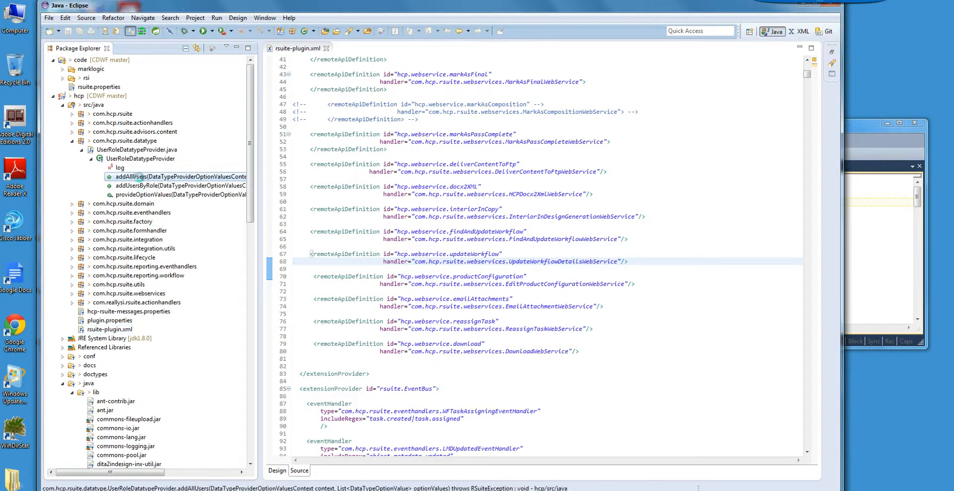
double_click(176, 177)
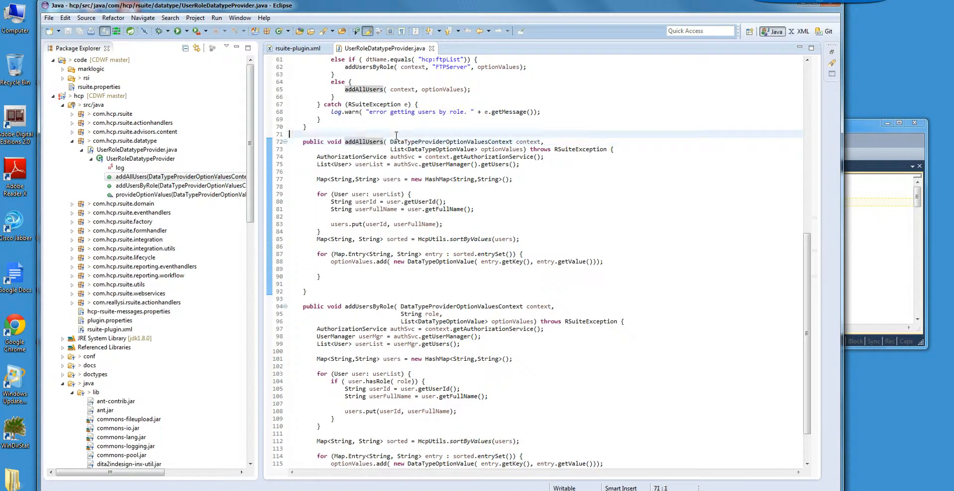
scroll("down", 3)
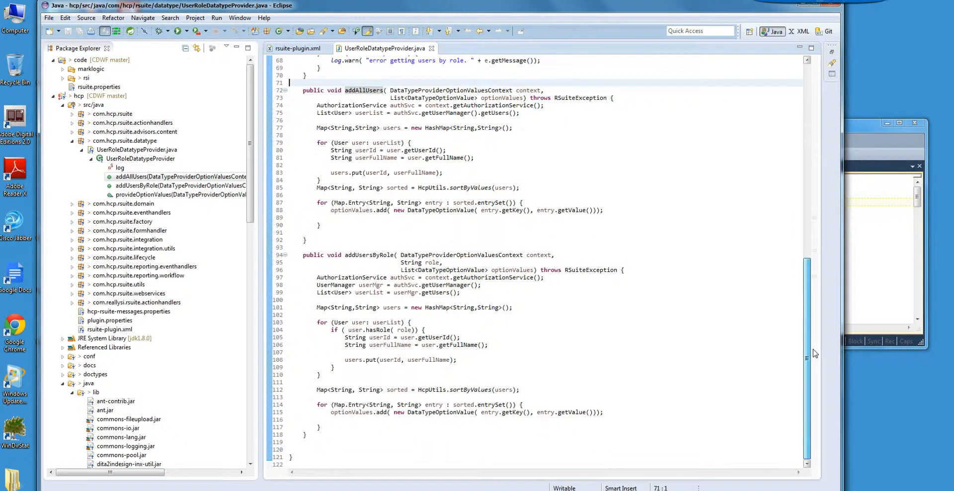
left_click(299, 48)
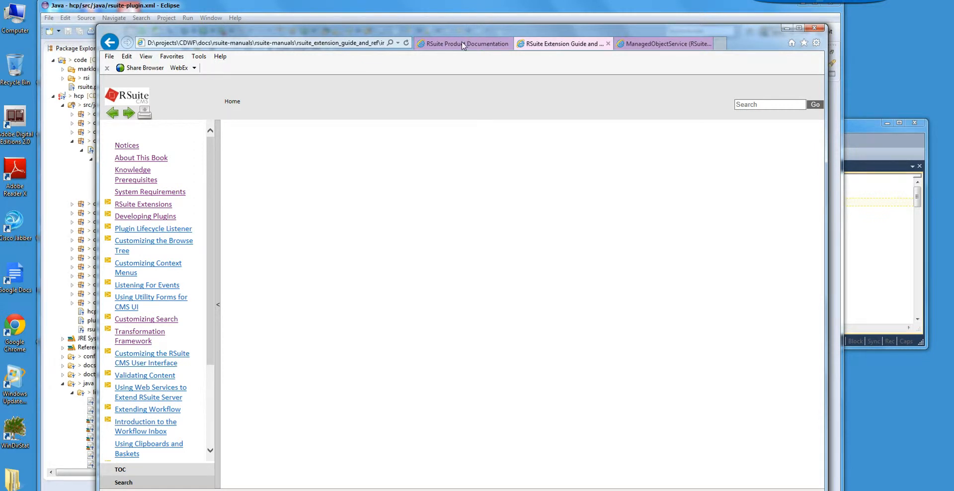
From the documentation home, open the Cookbook's Recipe: Load Graphics with Variants
left_click(466, 44)
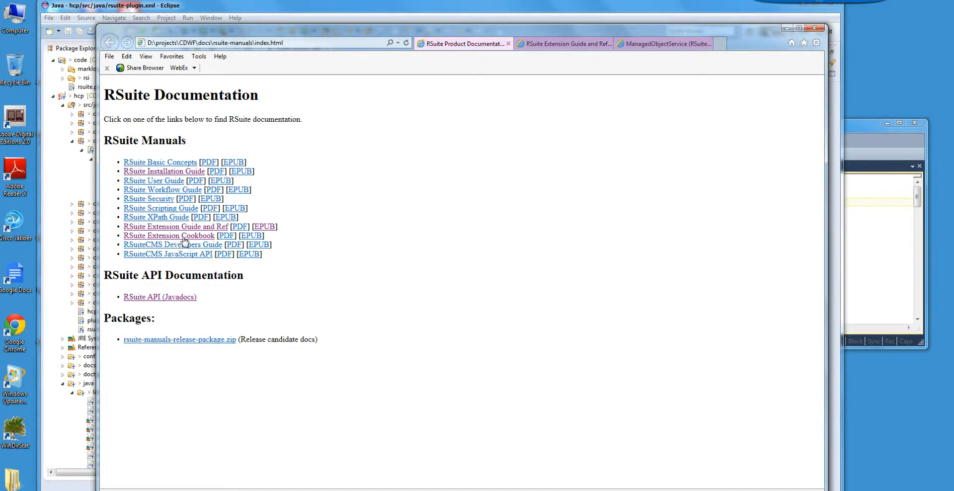
left_click(168, 236)
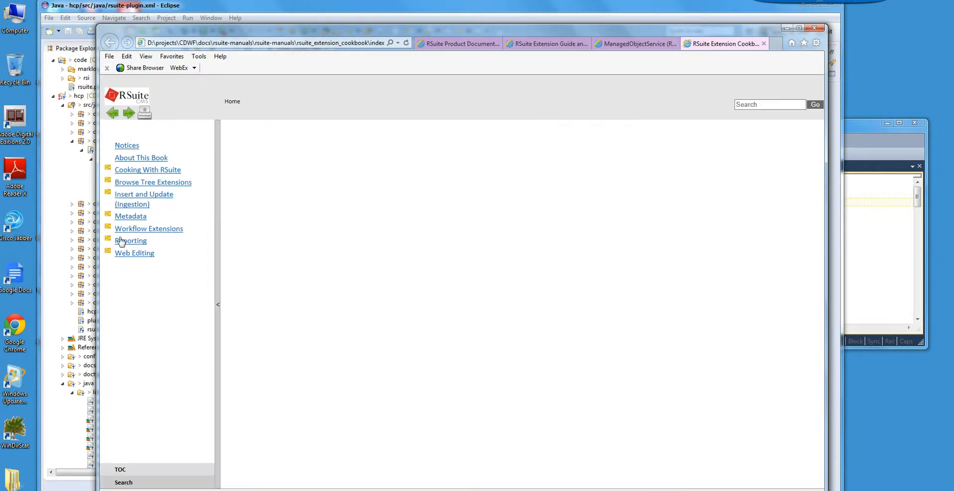
left_click(144, 199)
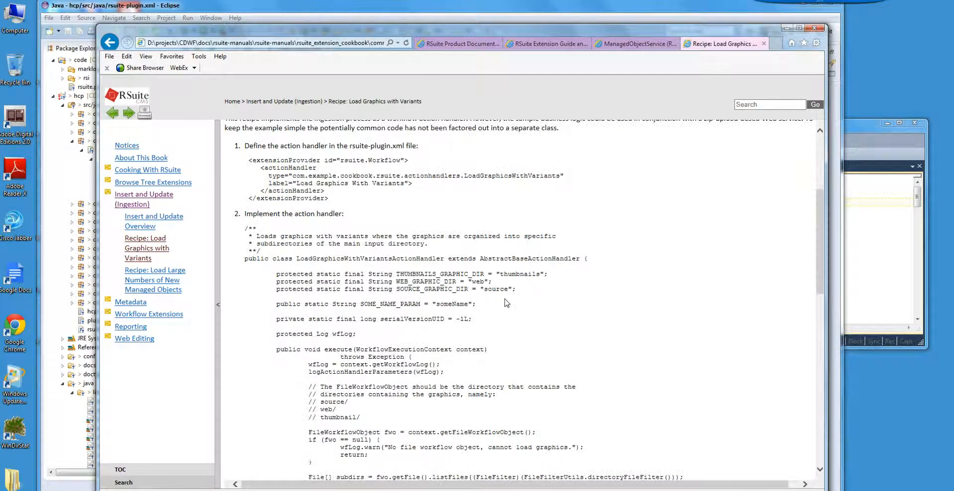
scroll("down", 3)
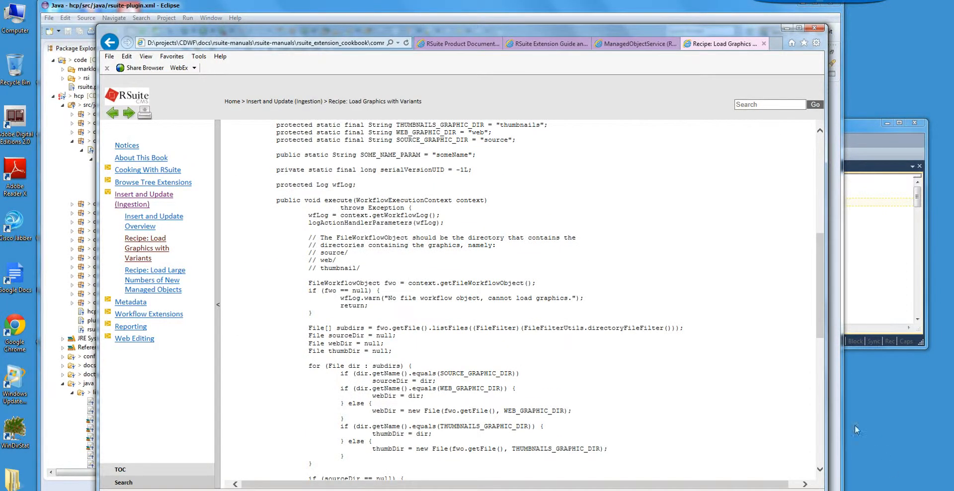